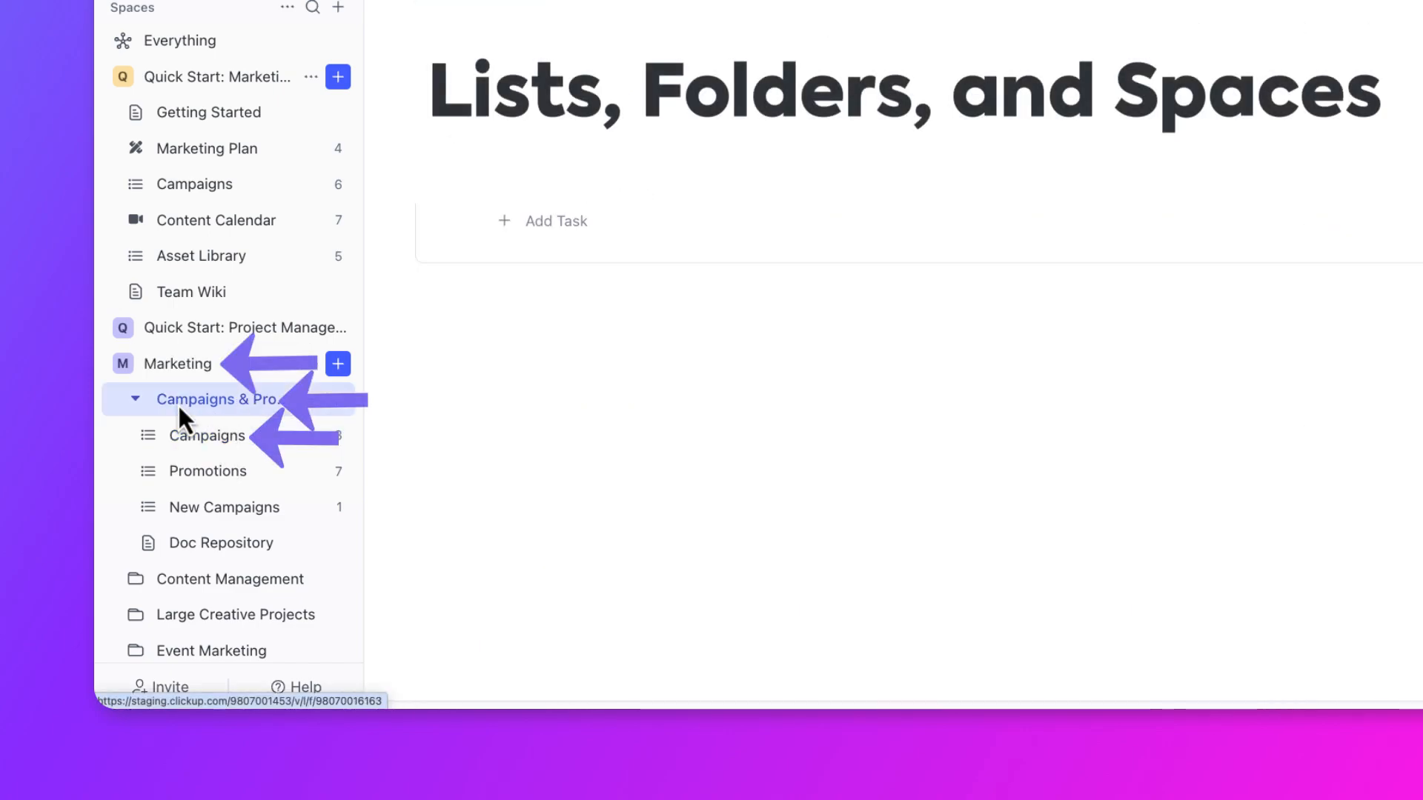
# Step: Expand the Campaigns & Promotions folder under Marketing and open the New Campaigns list
pyautogui.click(221, 399)
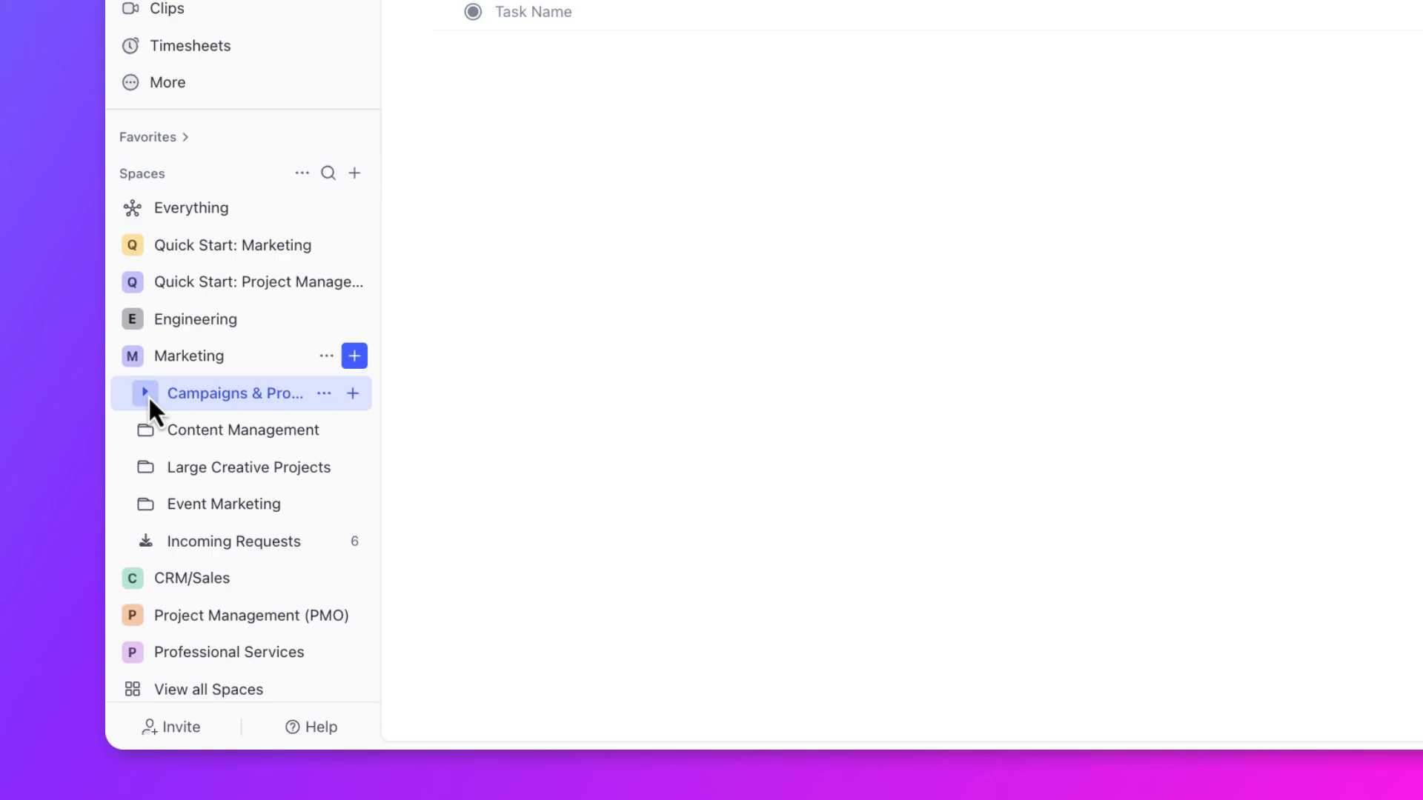
pyautogui.click(143, 393)
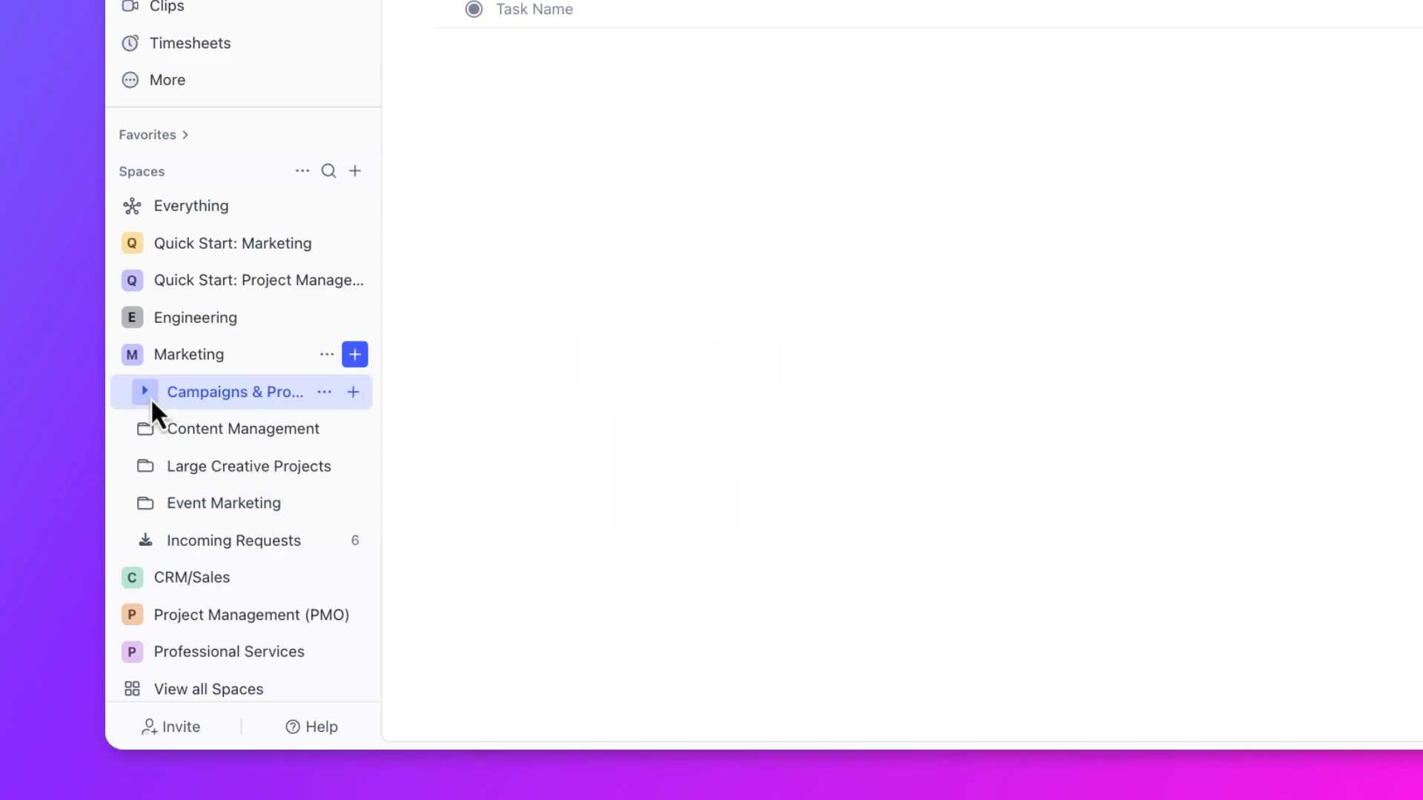
pyautogui.click(142, 391)
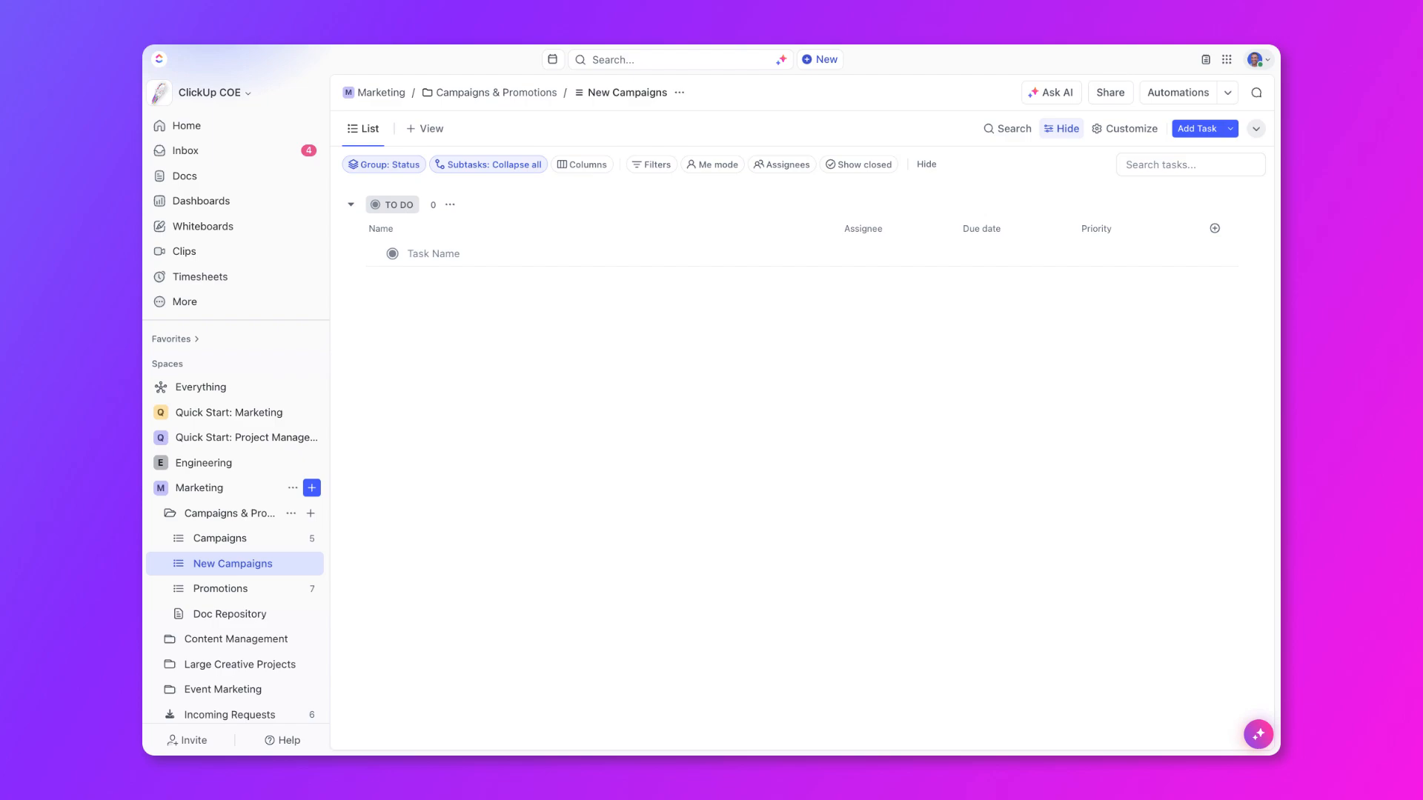
# Step: Create the first New Campaigns task, 'Make This the Summer of You', with an assignee
pyautogui.click(433, 253)
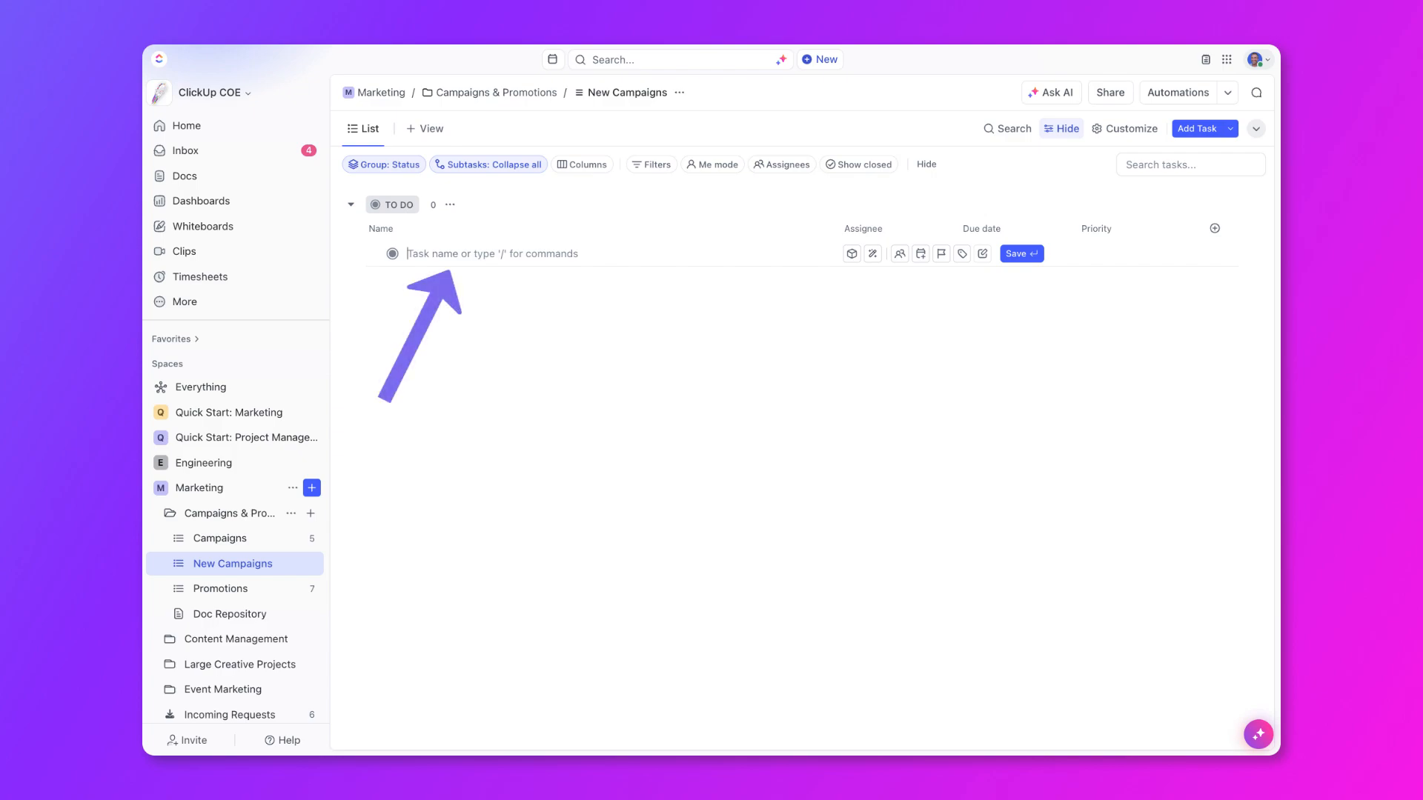
pyautogui.press('t')
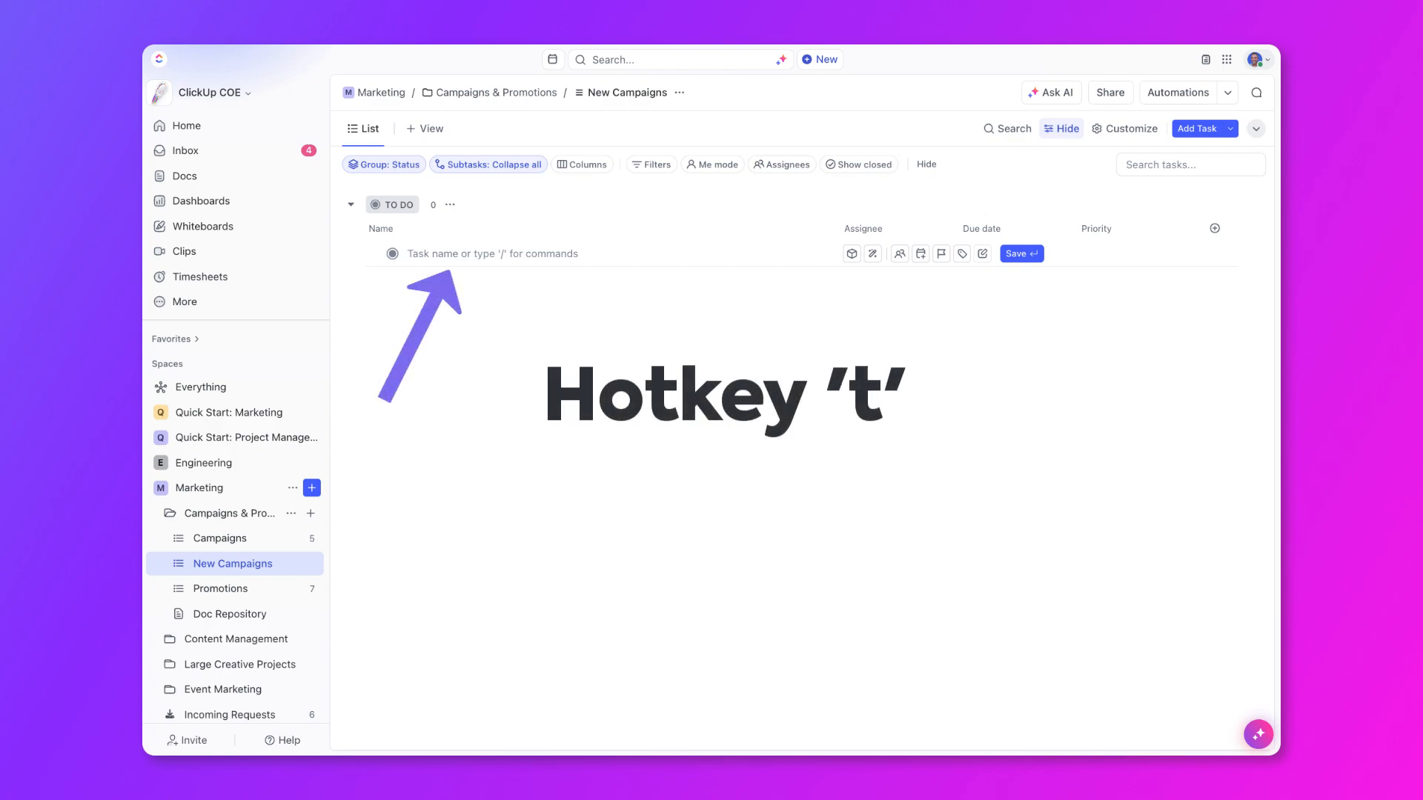
pyautogui.press('t')
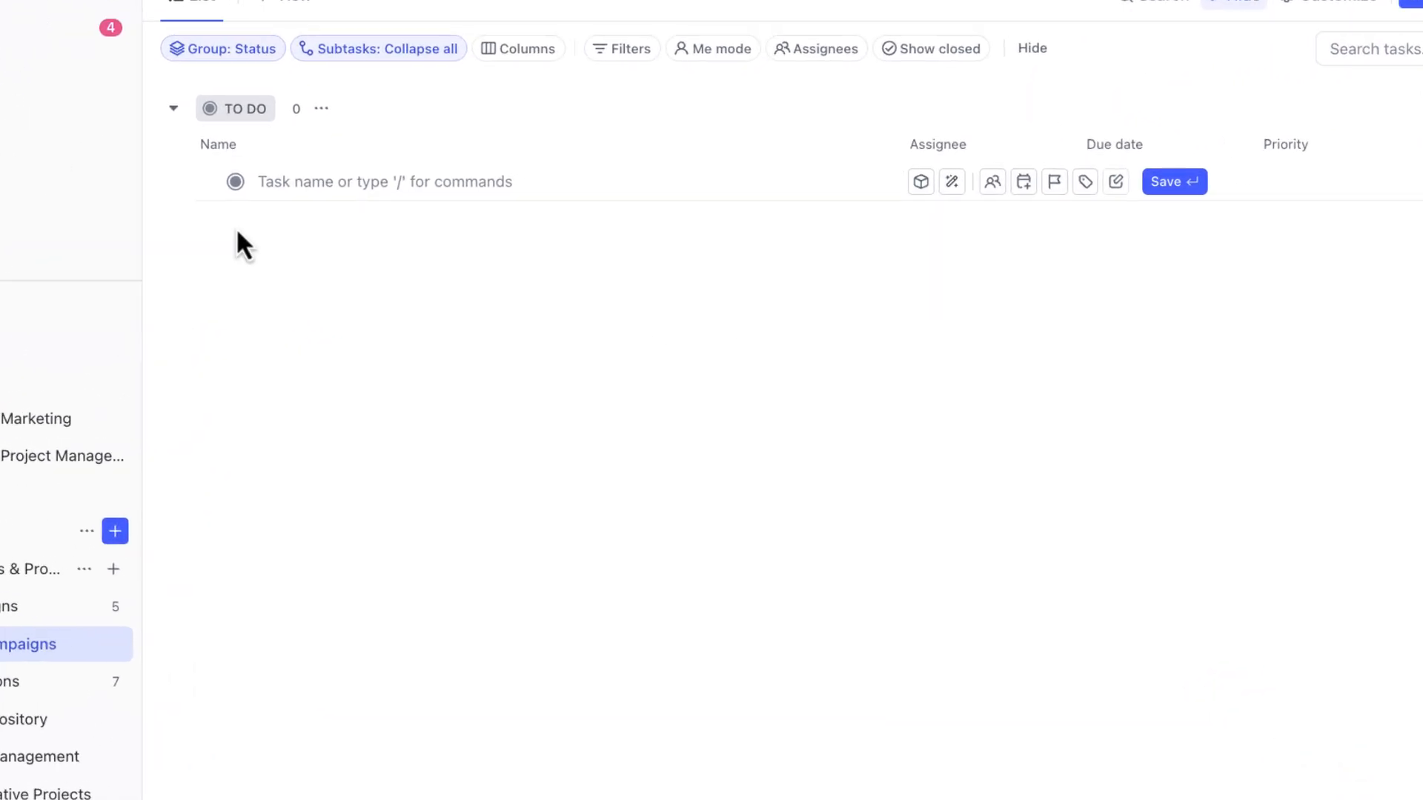
pyautogui.write('Make This the Summer of You')
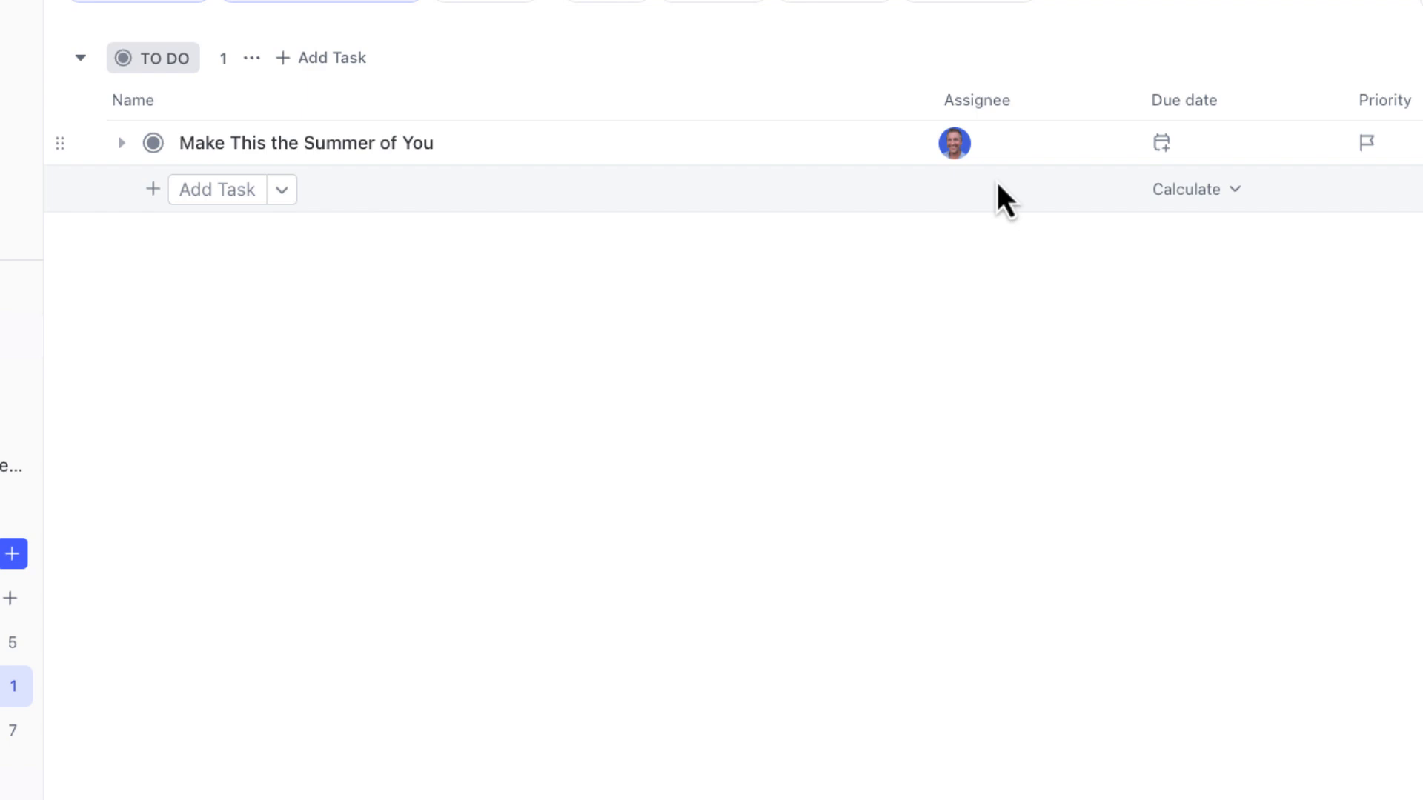
# Step: Set the task's due date to August 14 and its priority to High
pyautogui.click(953, 142)
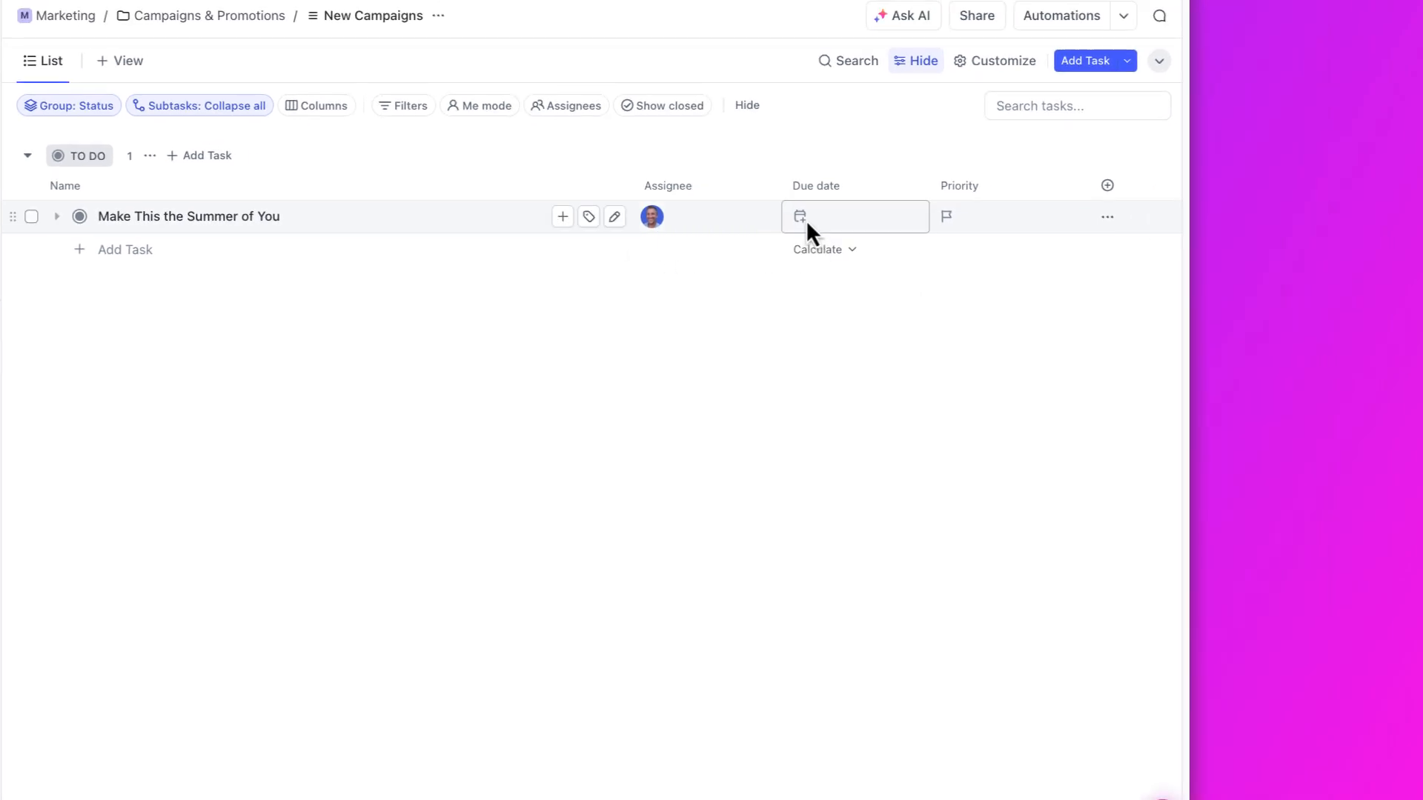
pyautogui.click(853, 215)
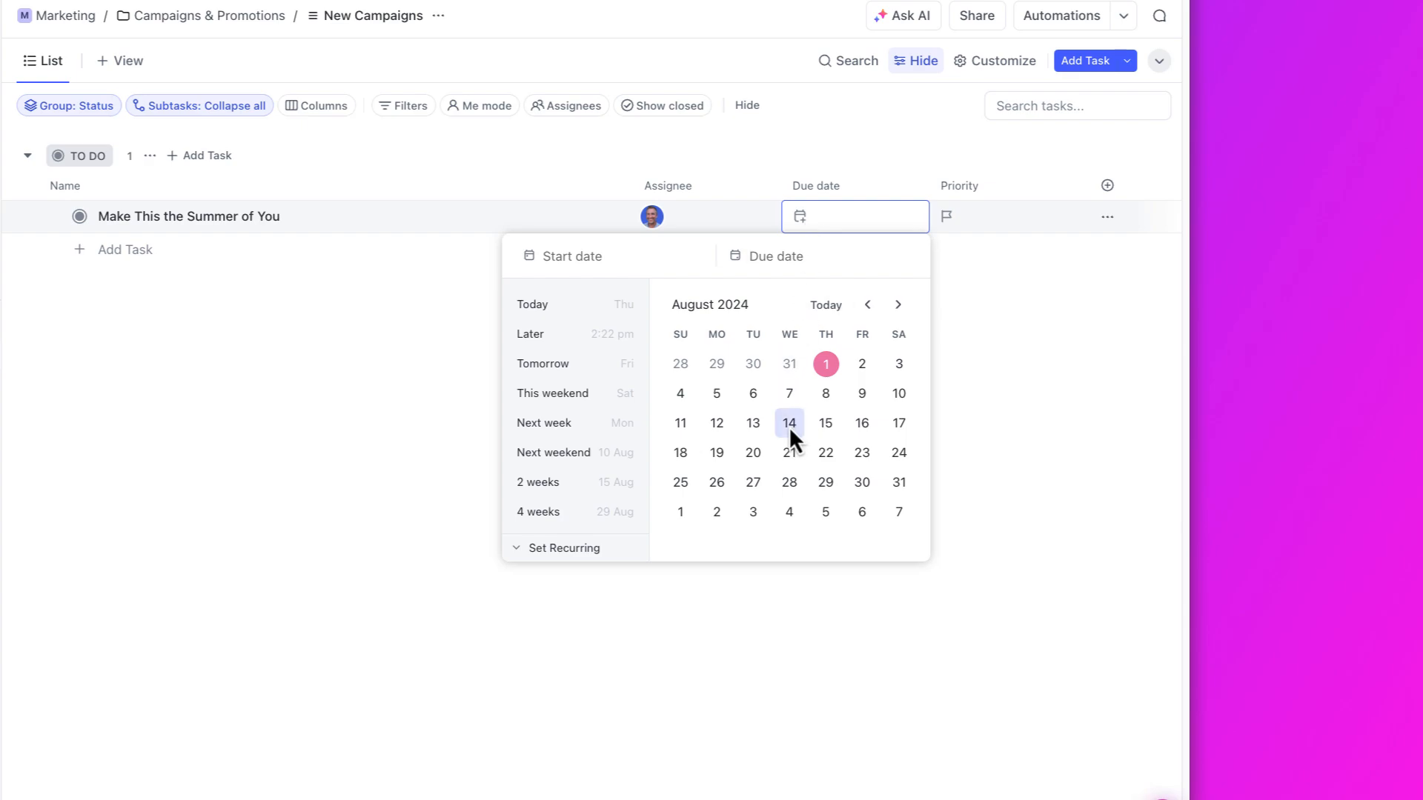
pyautogui.click(787, 423)
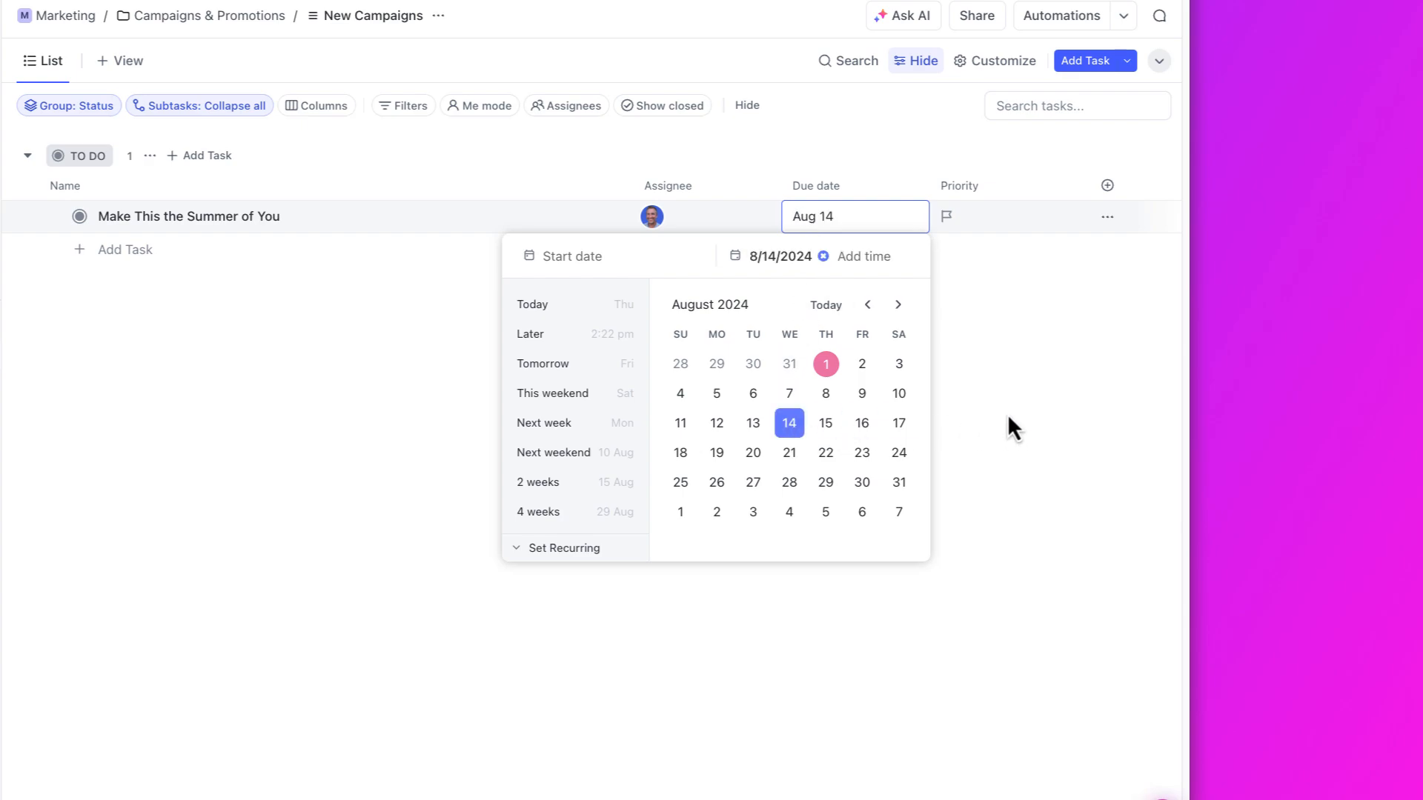
pyautogui.click(1012, 427)
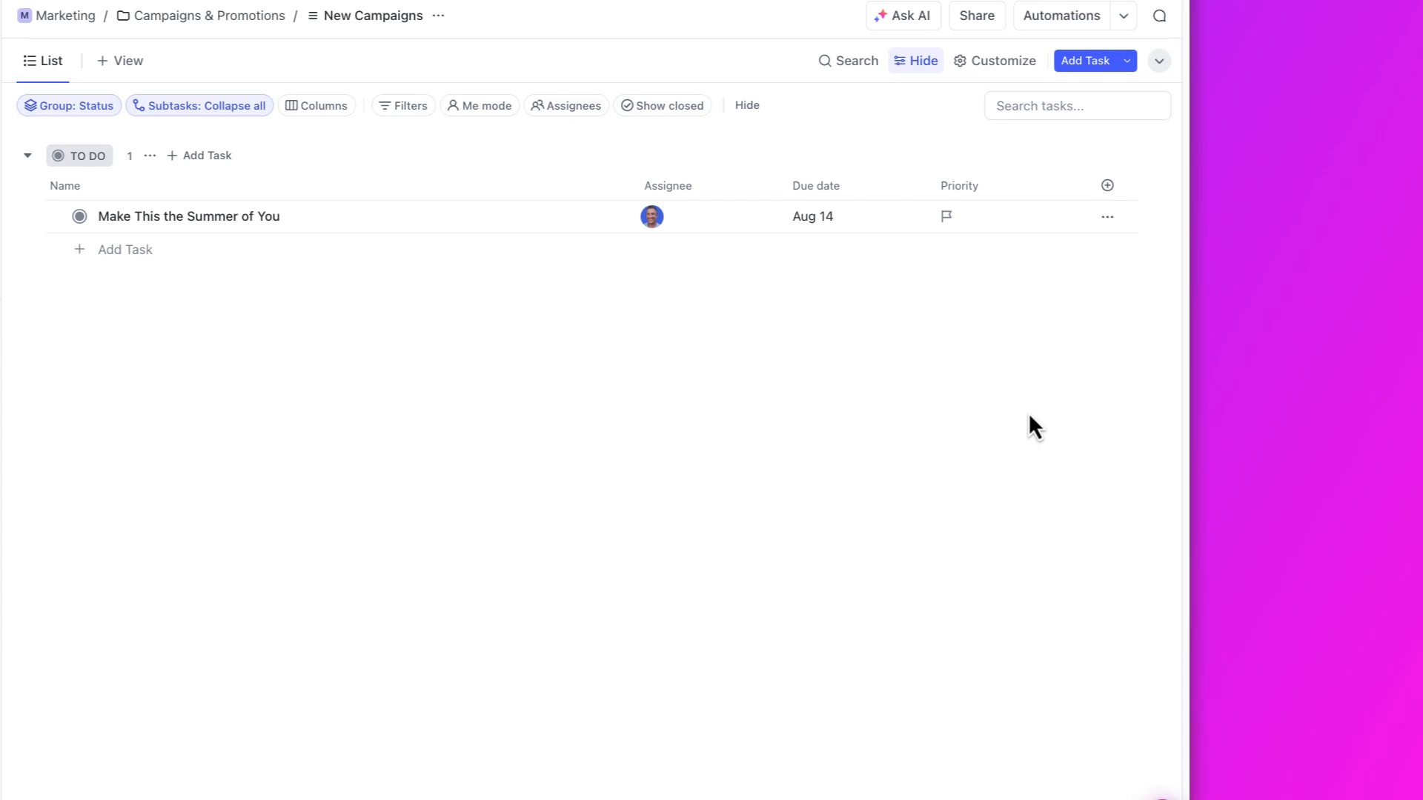
pyautogui.moveTo(1015, 387)
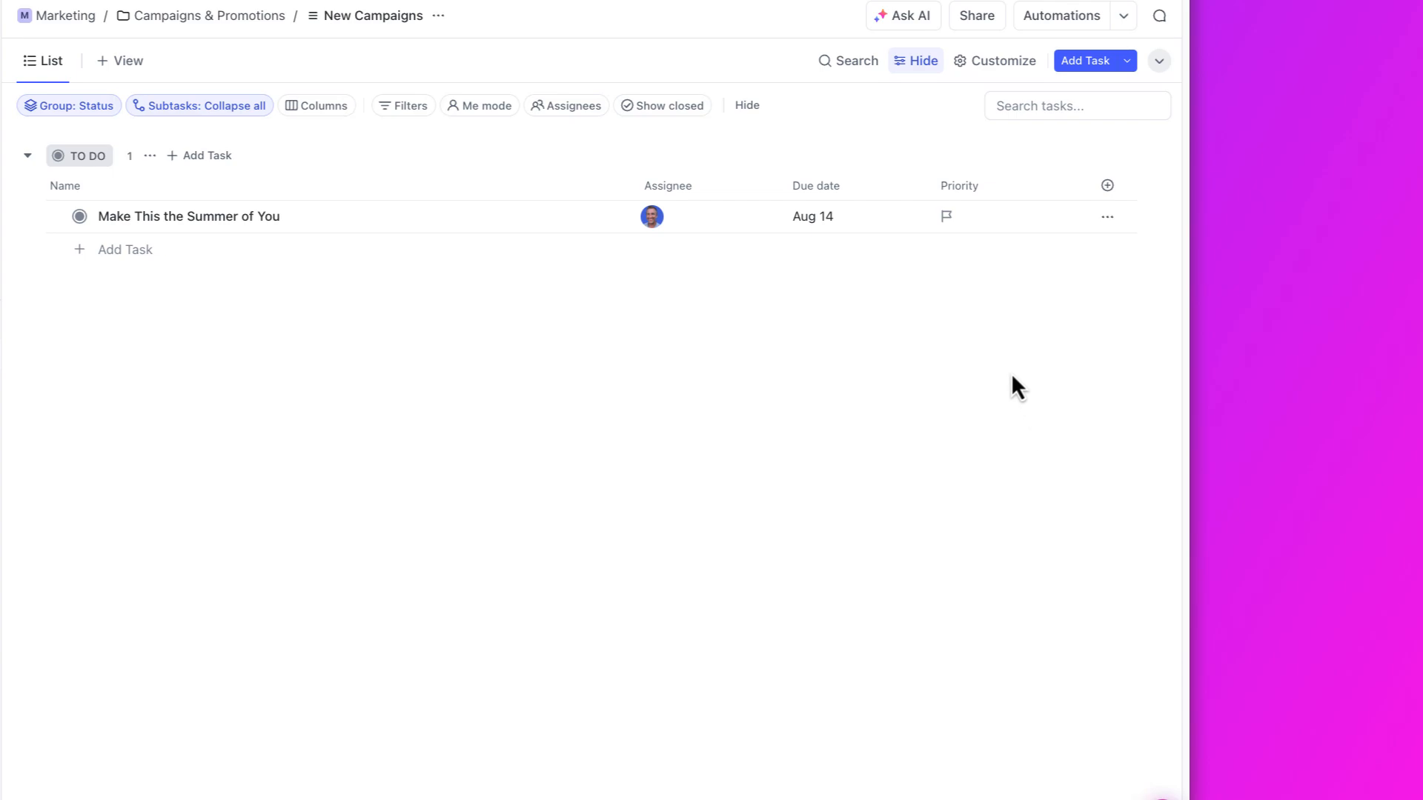
pyautogui.click(946, 215)
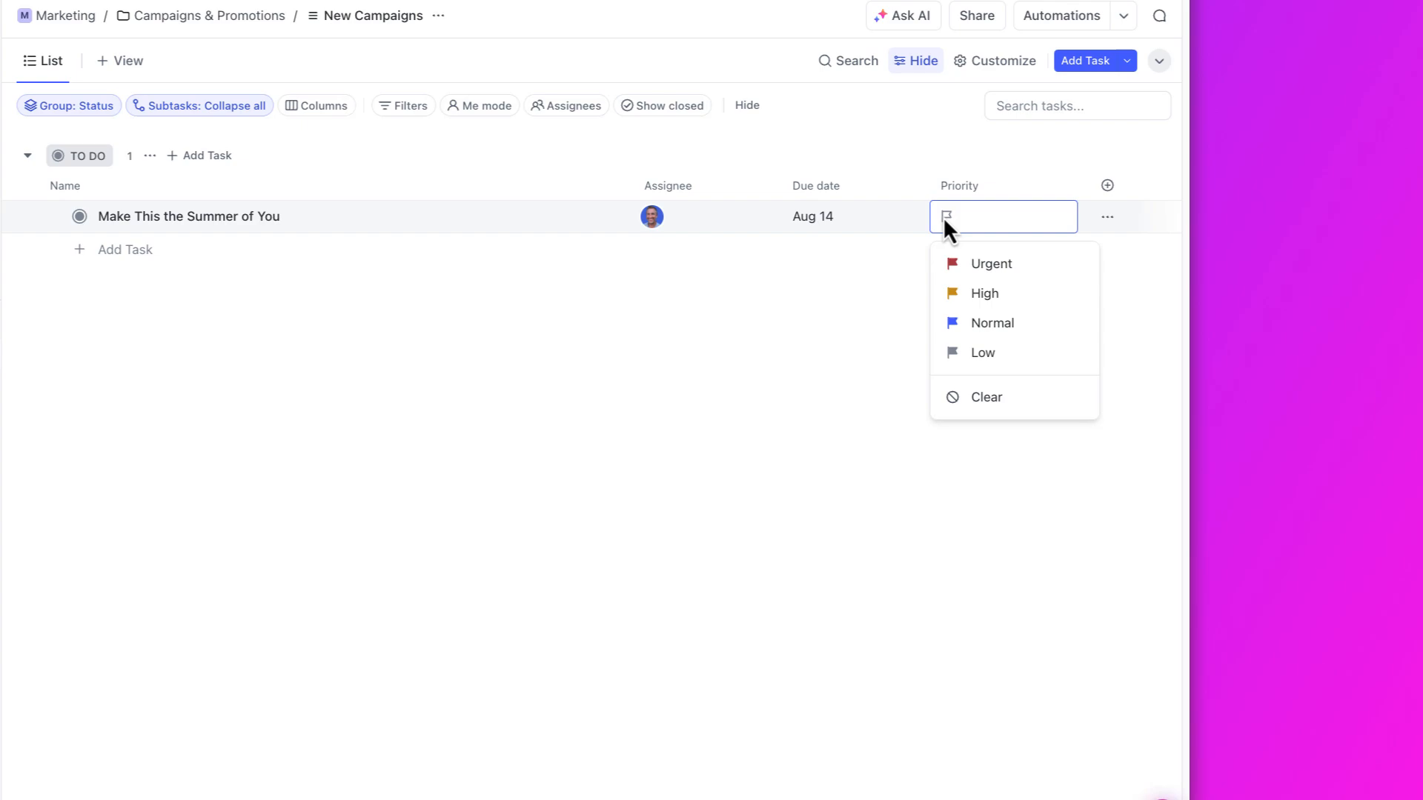
pyautogui.click(982, 292)
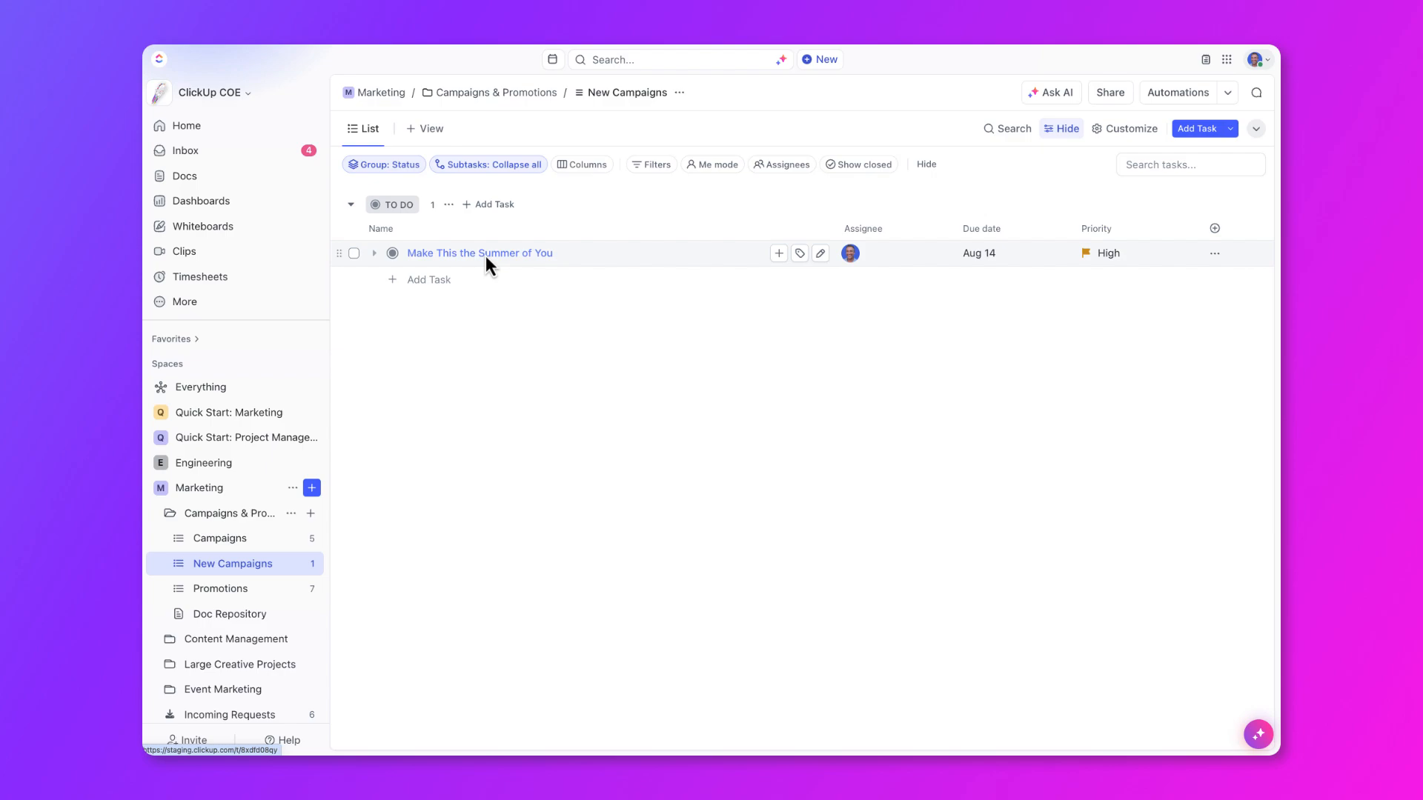
# Step: Open 'Make This the Summer of You', try Sidebar layout, then return to full view
pyautogui.click(480, 253)
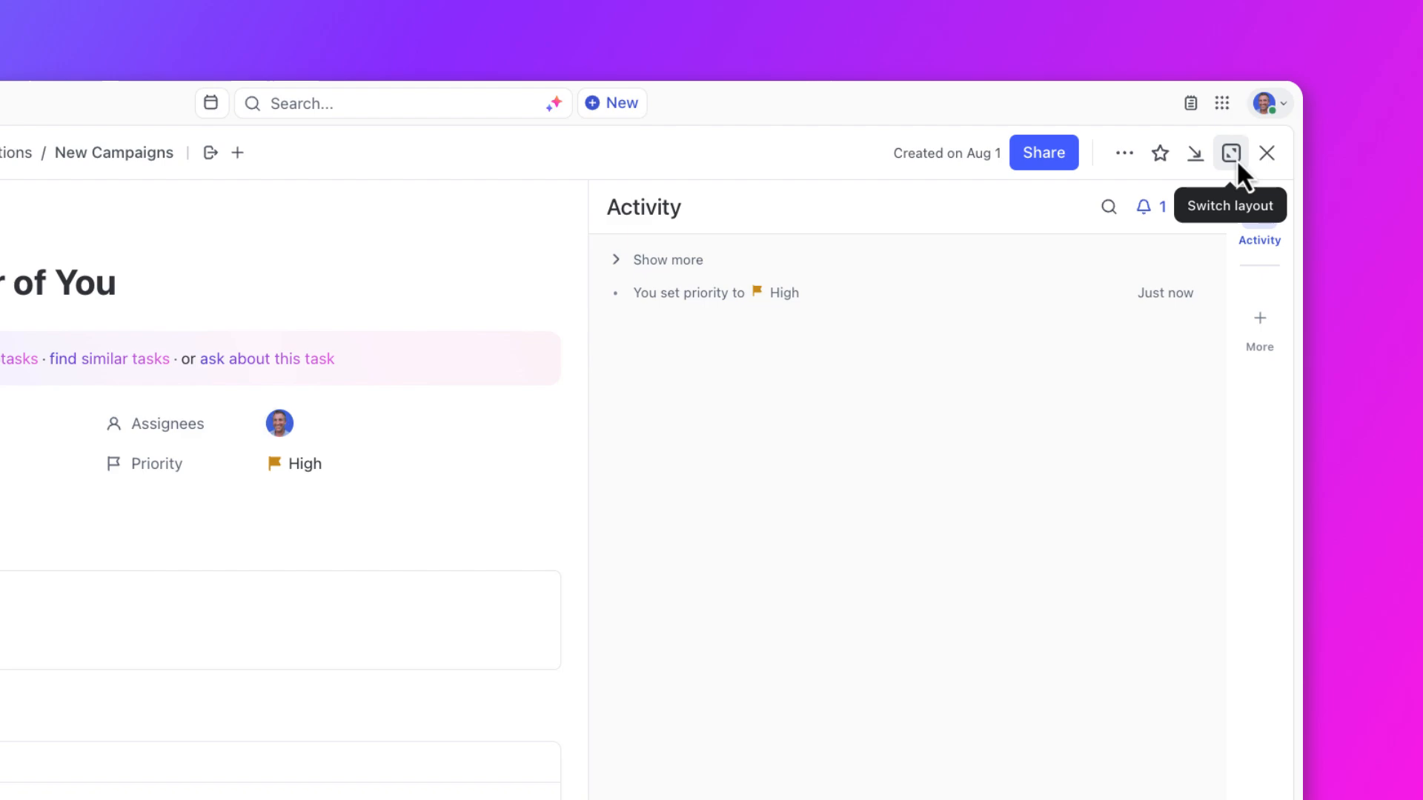
pyautogui.click(1230, 153)
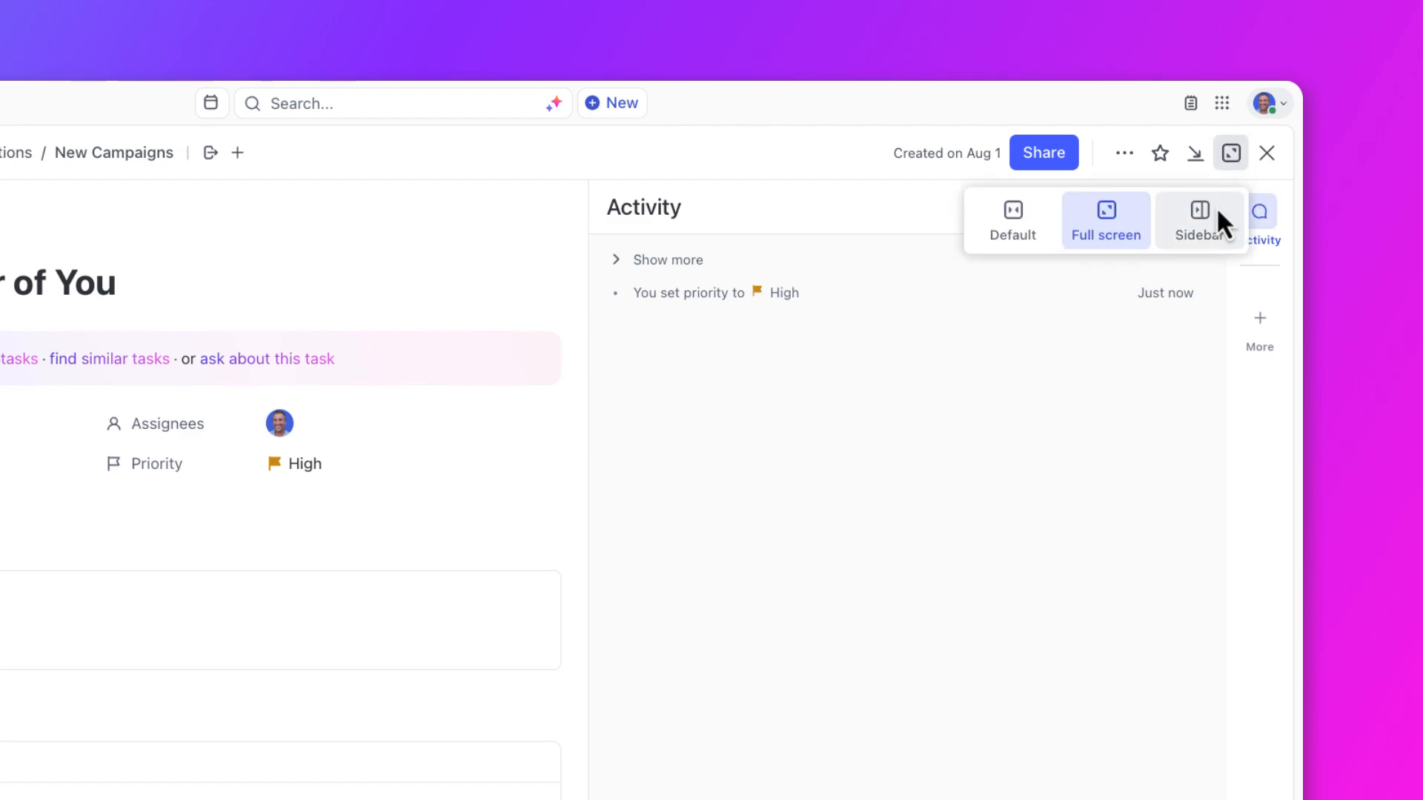
pyautogui.click(1011, 221)
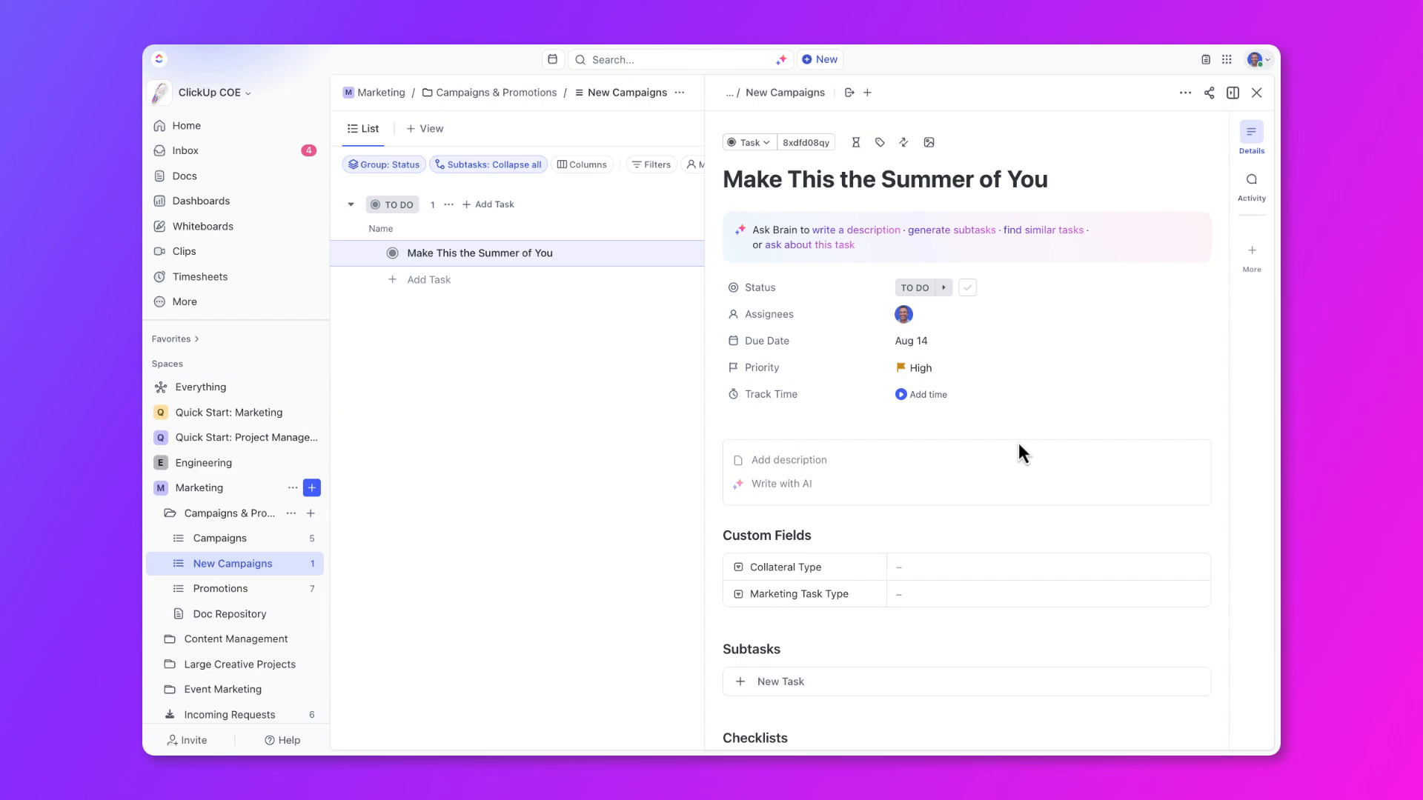
pyautogui.moveTo(1232, 92)
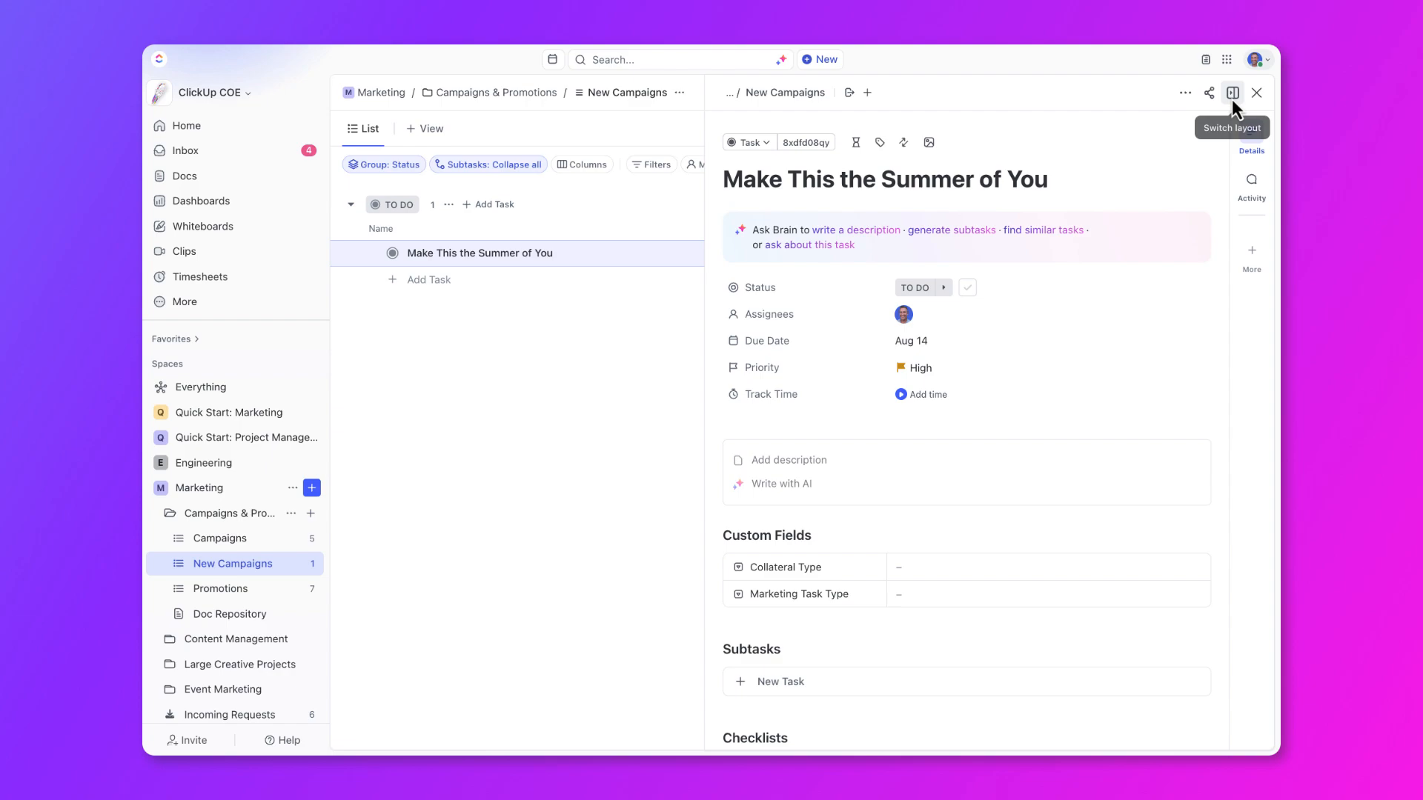
pyautogui.click(1231, 92)
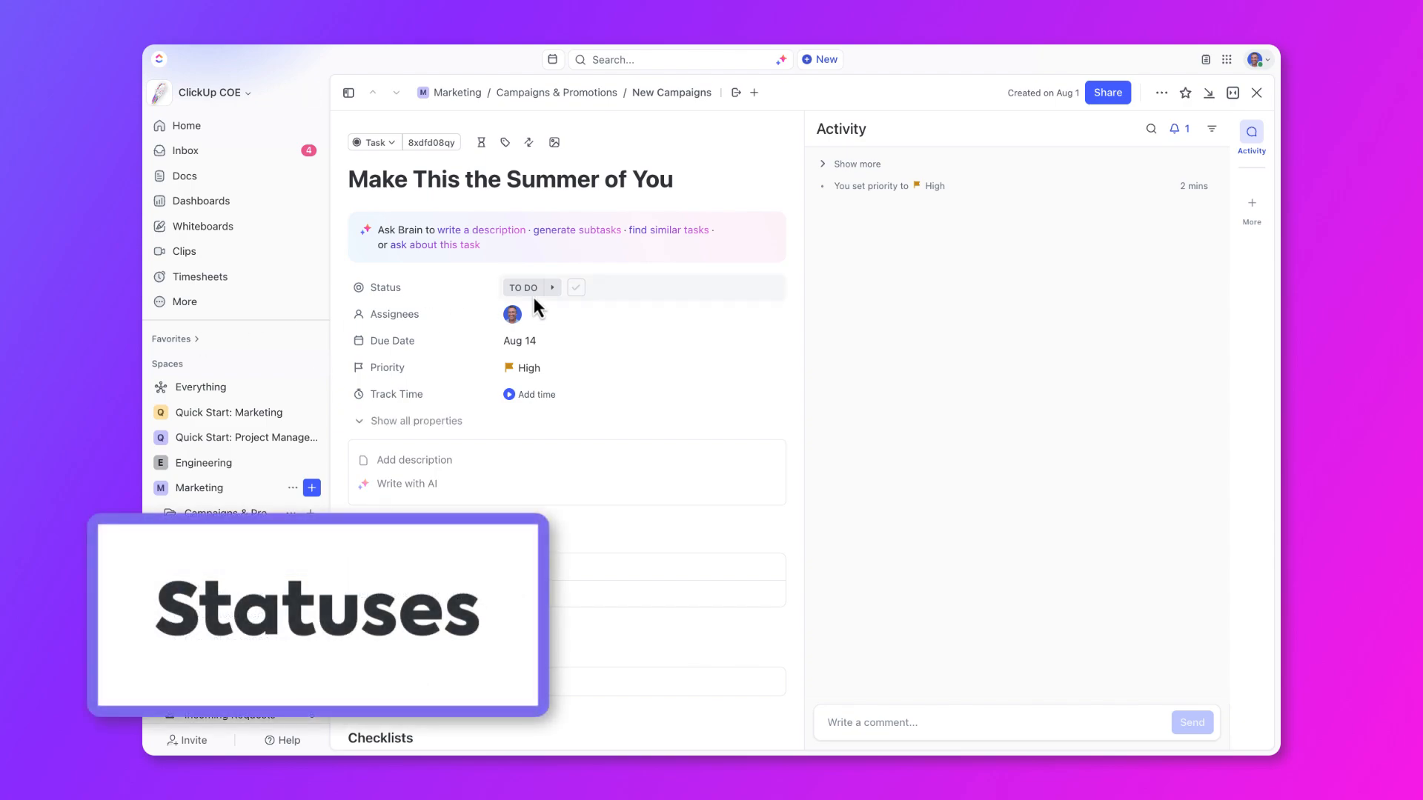
pyautogui.click(526, 287)
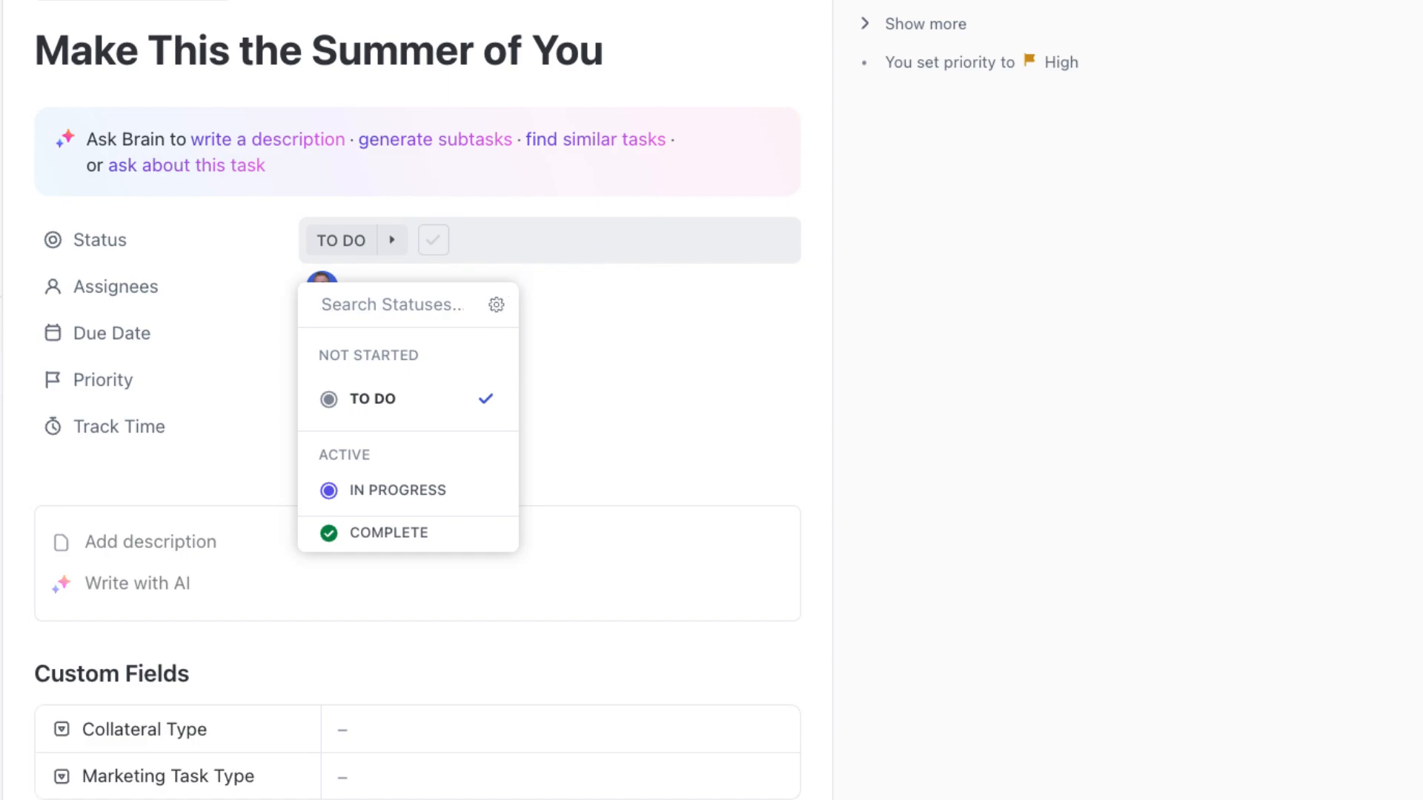
pyautogui.click(391, 304)
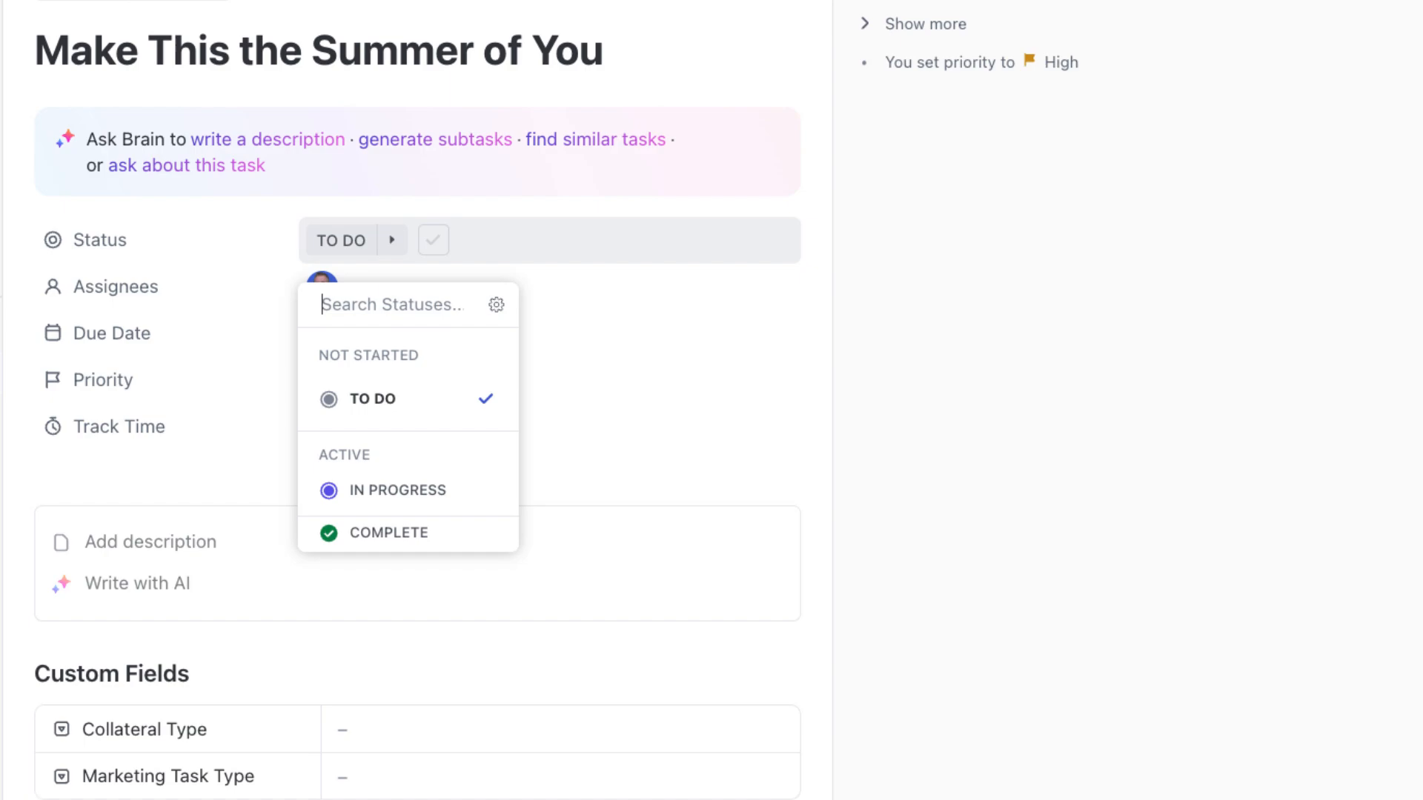
pyautogui.click(354, 240)
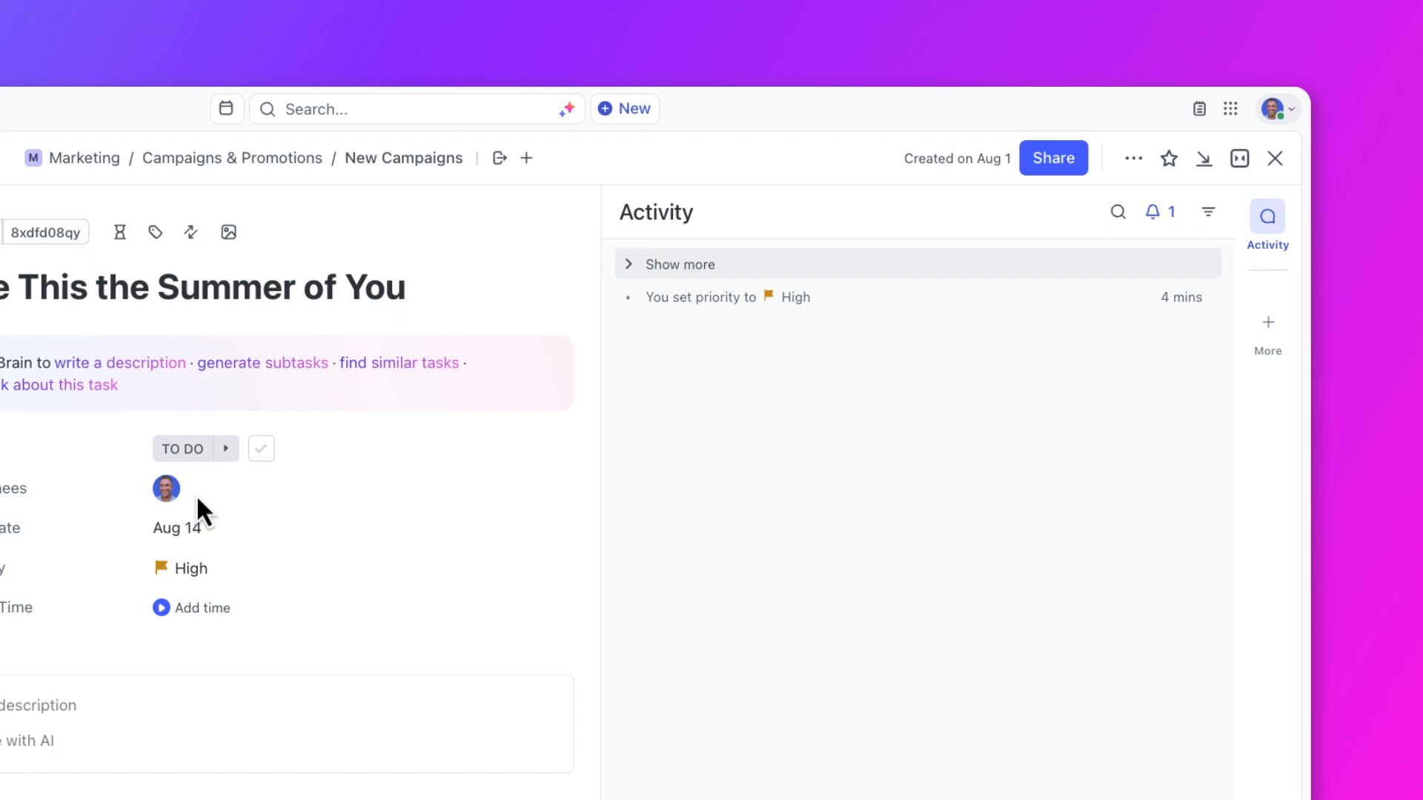
pyautogui.click(1159, 211)
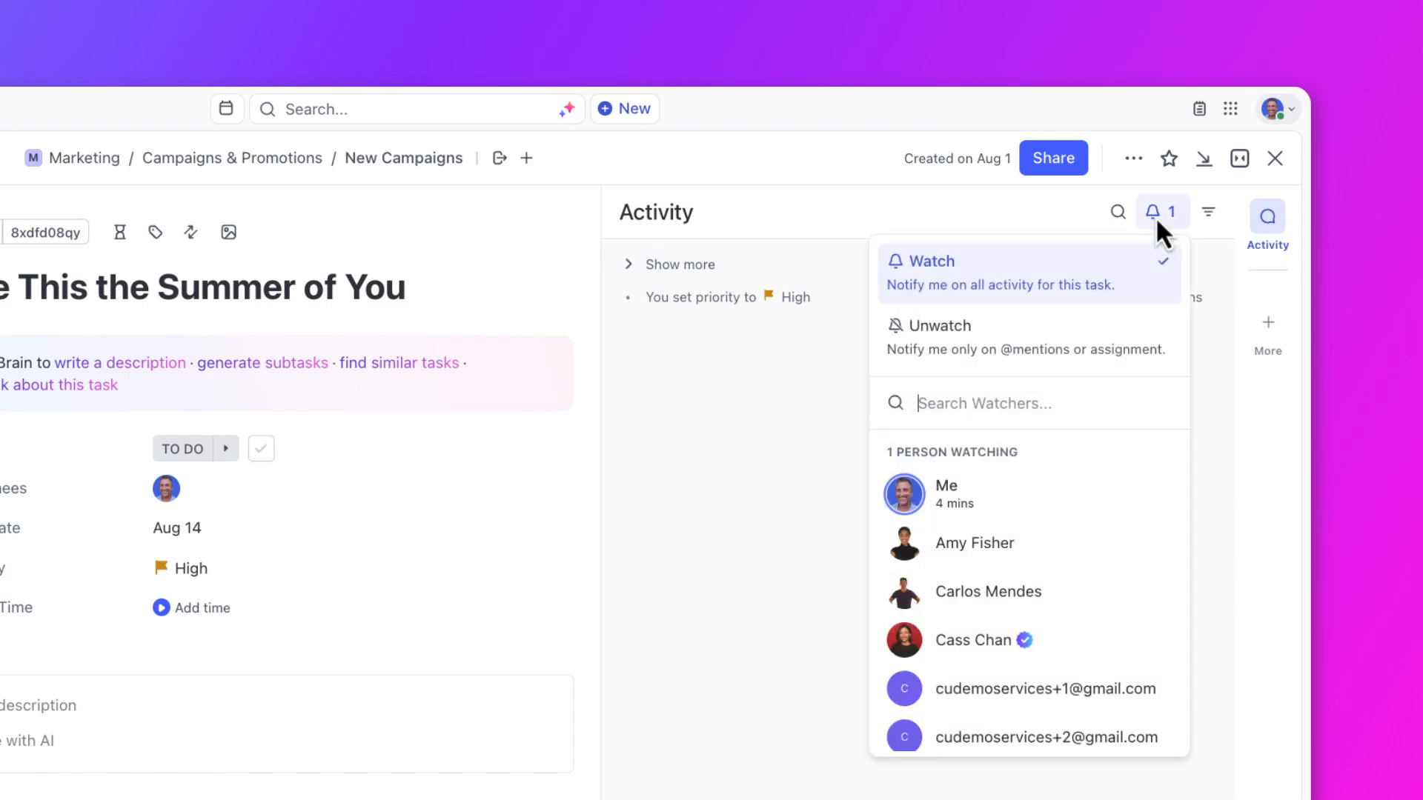
pyautogui.moveTo(1057, 567)
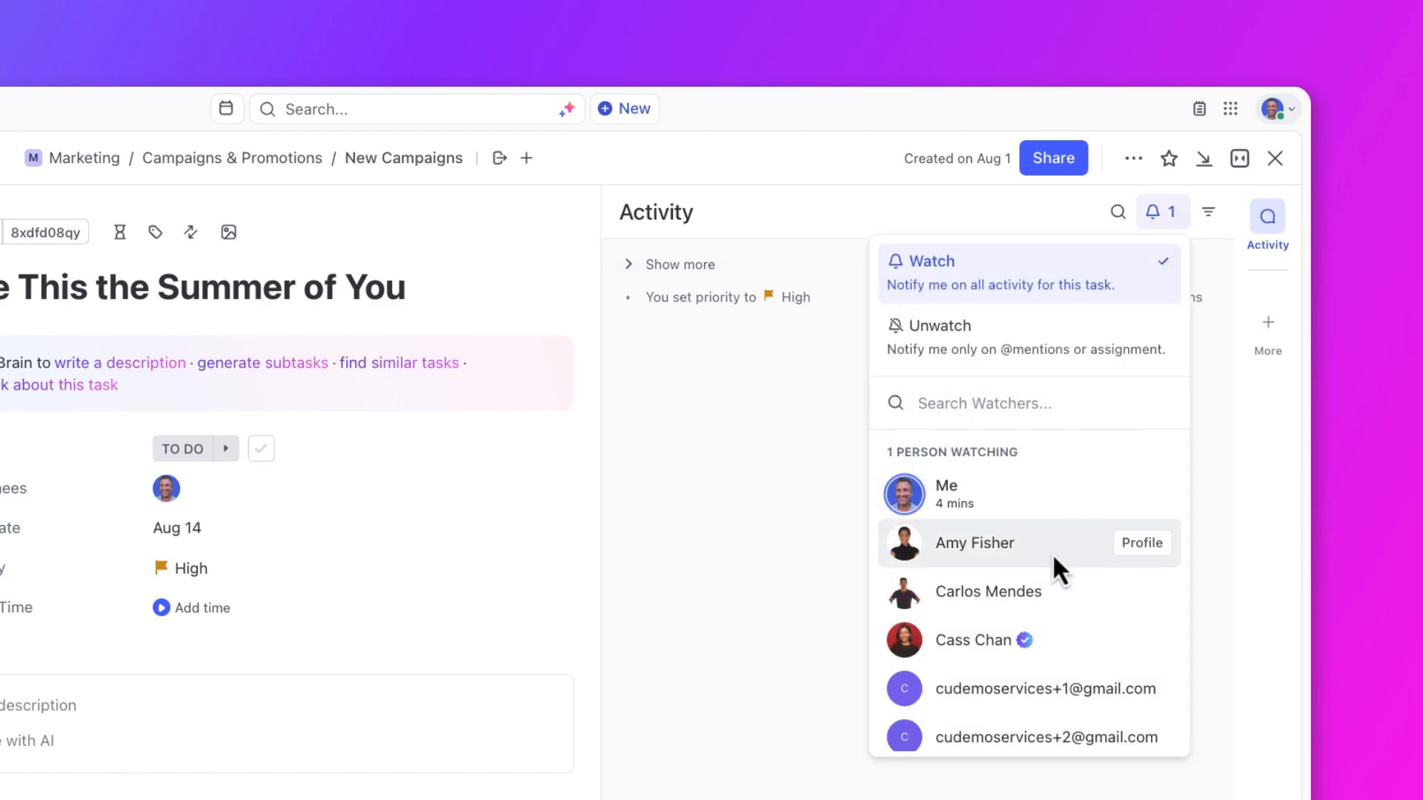
pyautogui.click(975, 542)
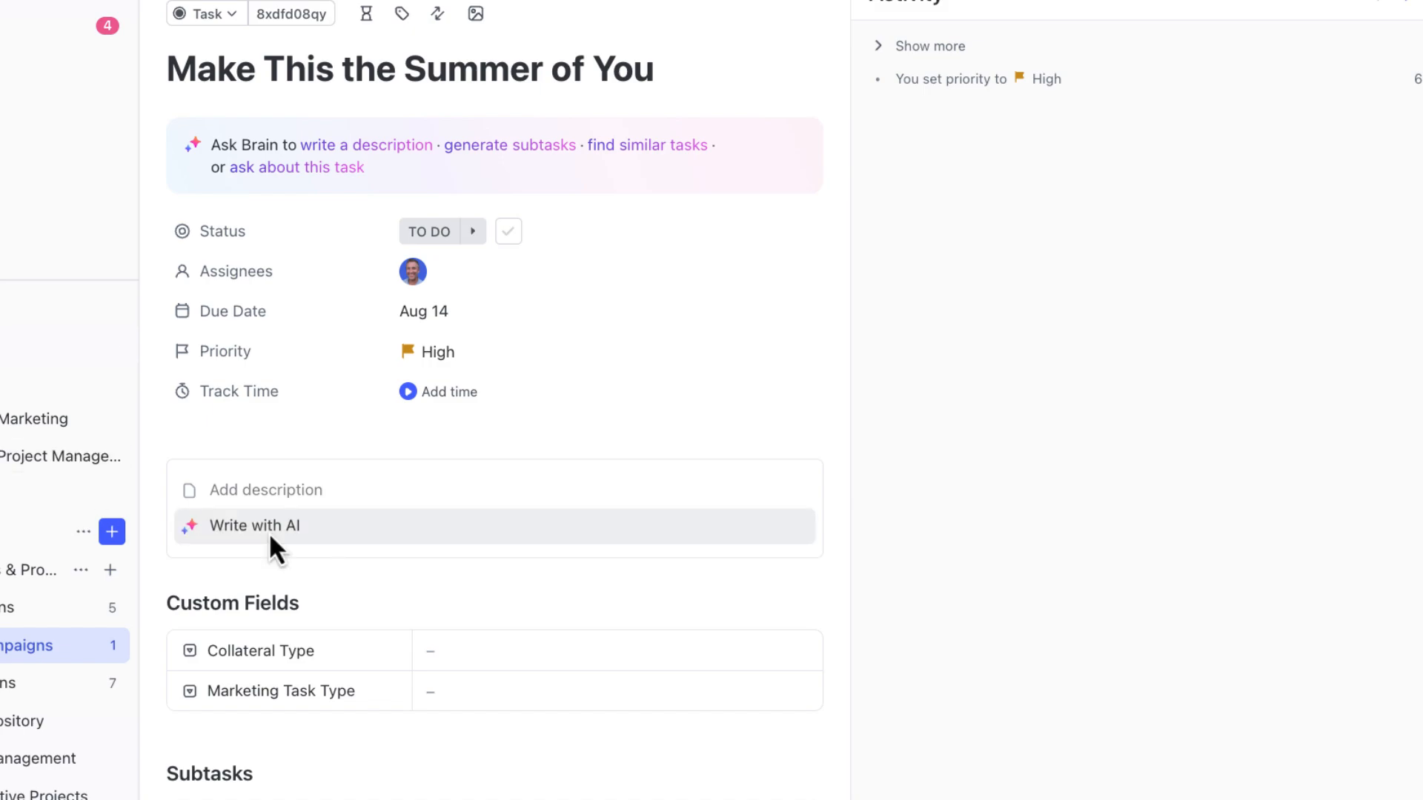
# Step: Ask Write with AI for a 'The Summer of You' brief modeled on Seinfeld's 'Summer of George'
pyautogui.click(254, 525)
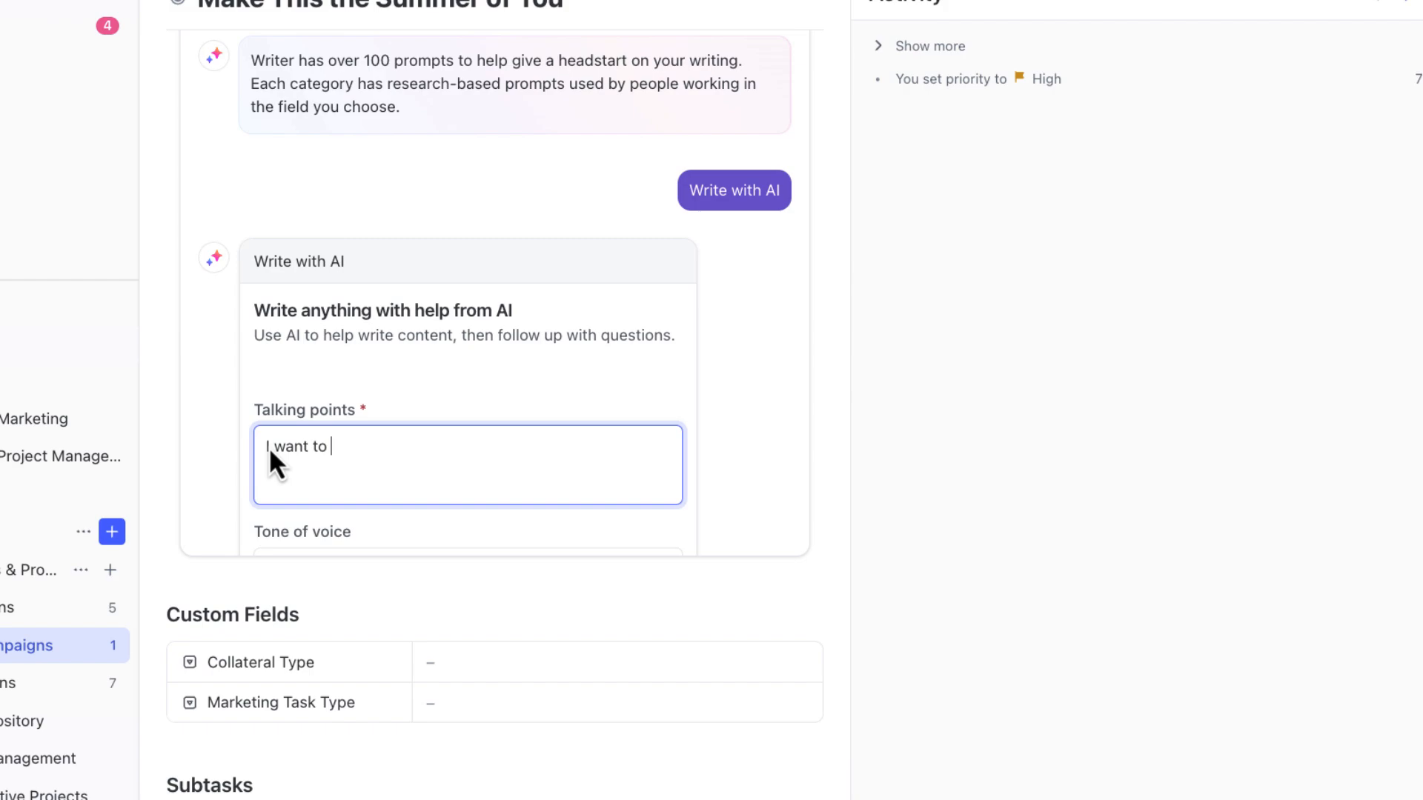
pyautogui.write('write a marketing')
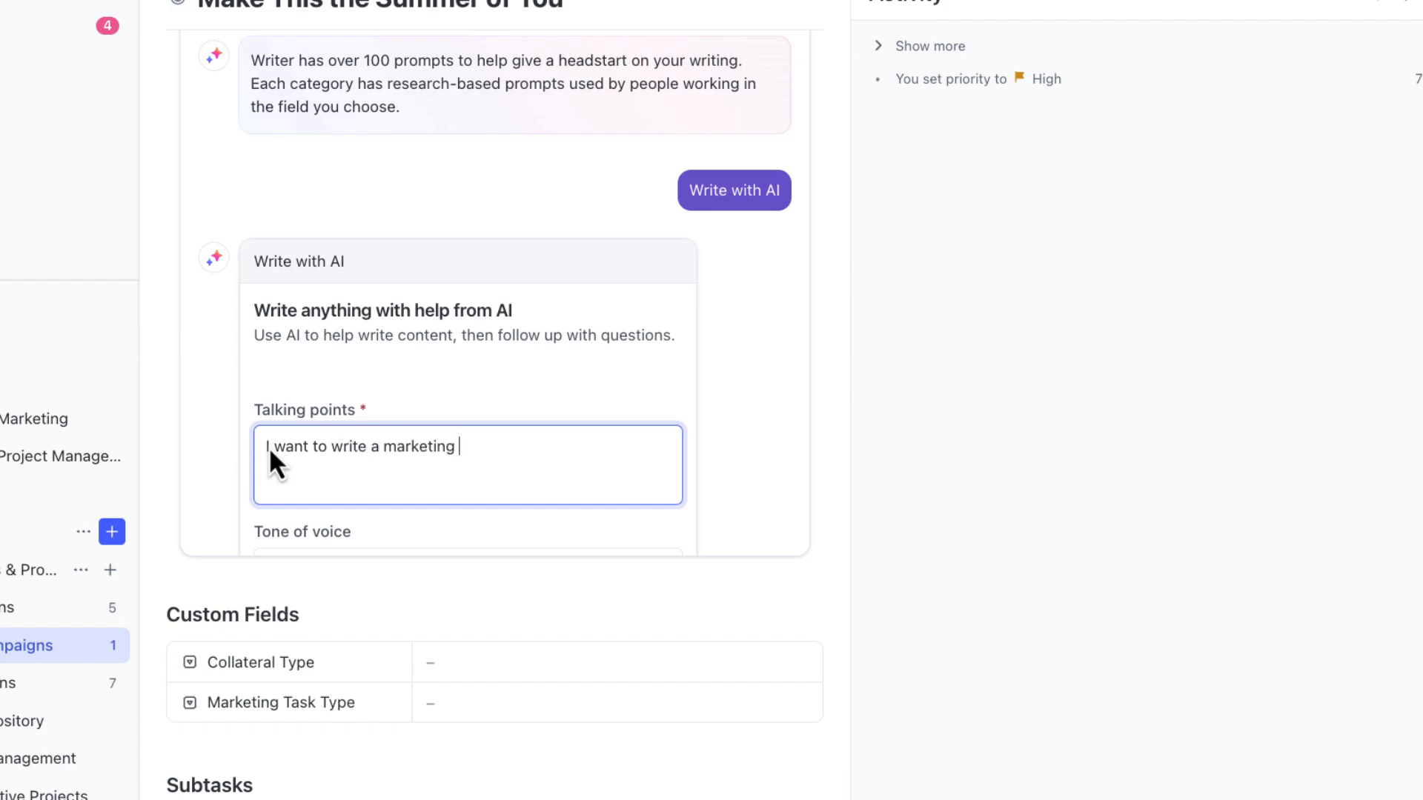
pyautogui.write('campaign brief for')
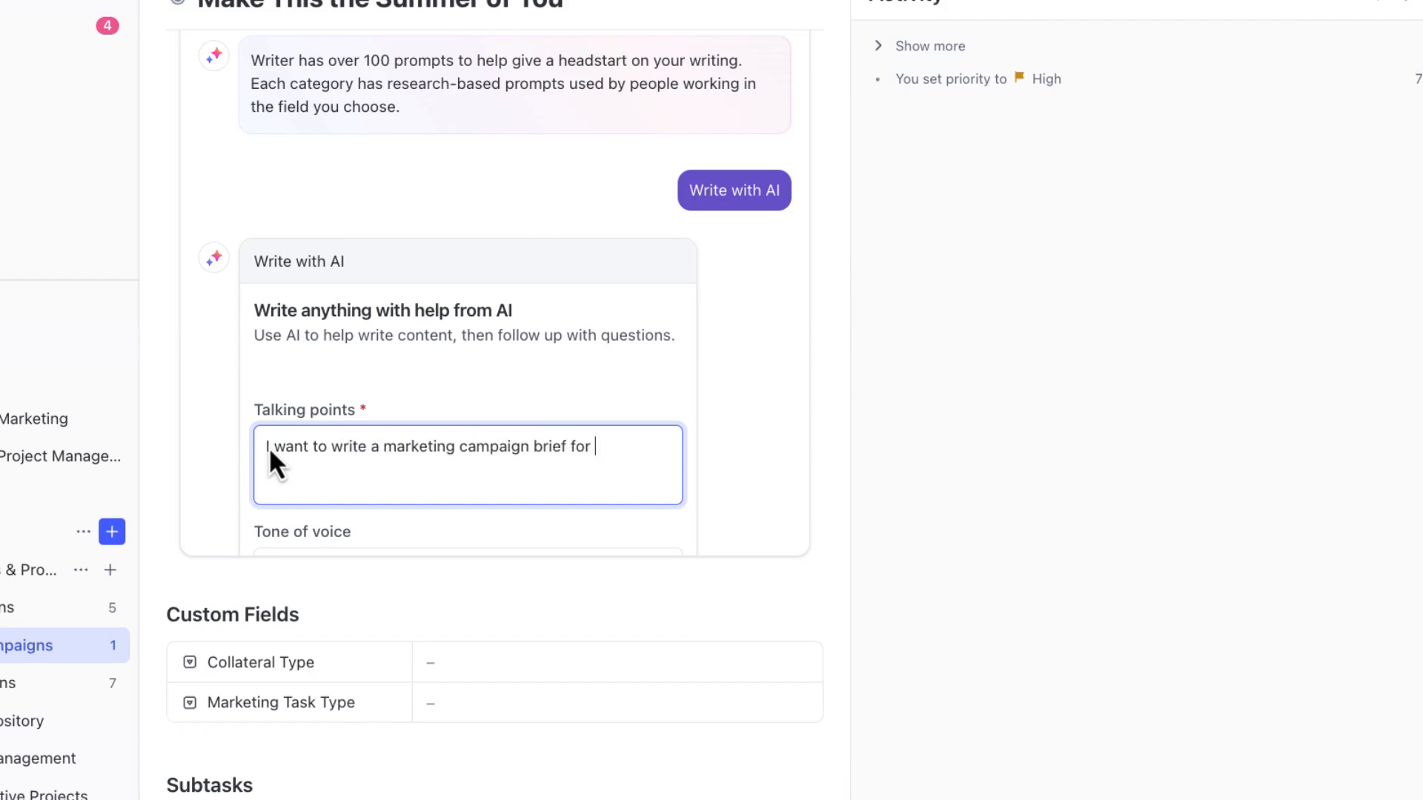
pyautogui.write('a campaign titled')
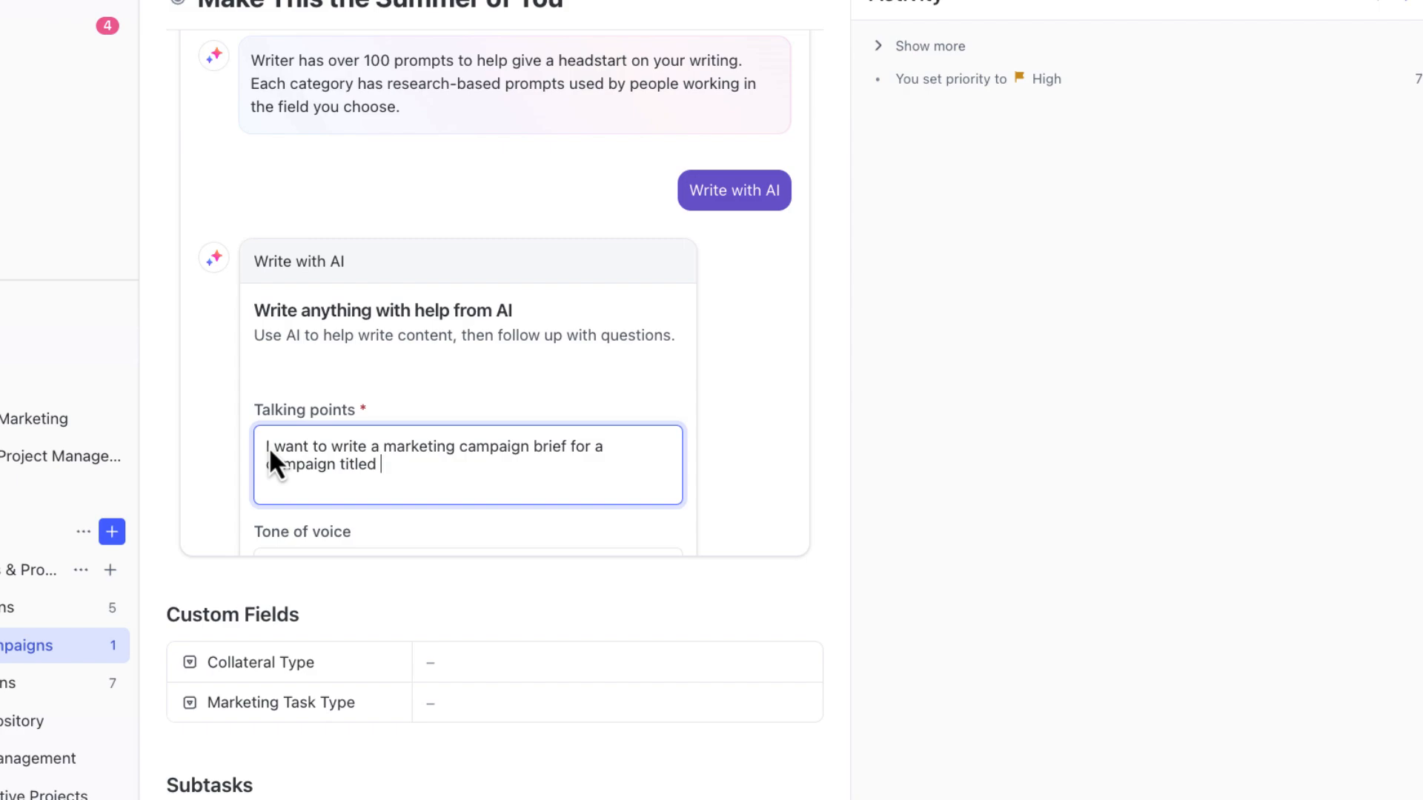
pyautogui.write('"The Summer of You" w')
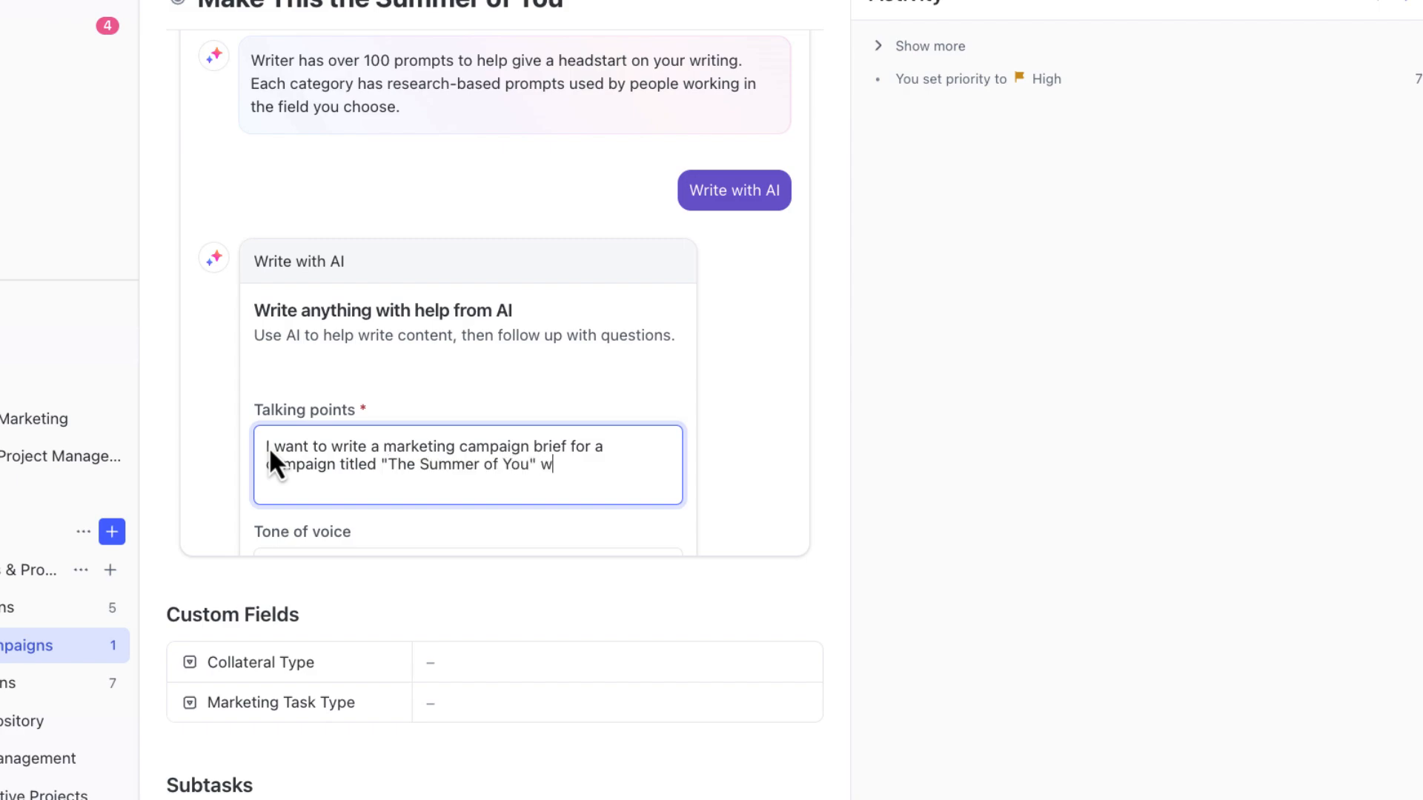
pyautogui.write('hich is loosely modeled')
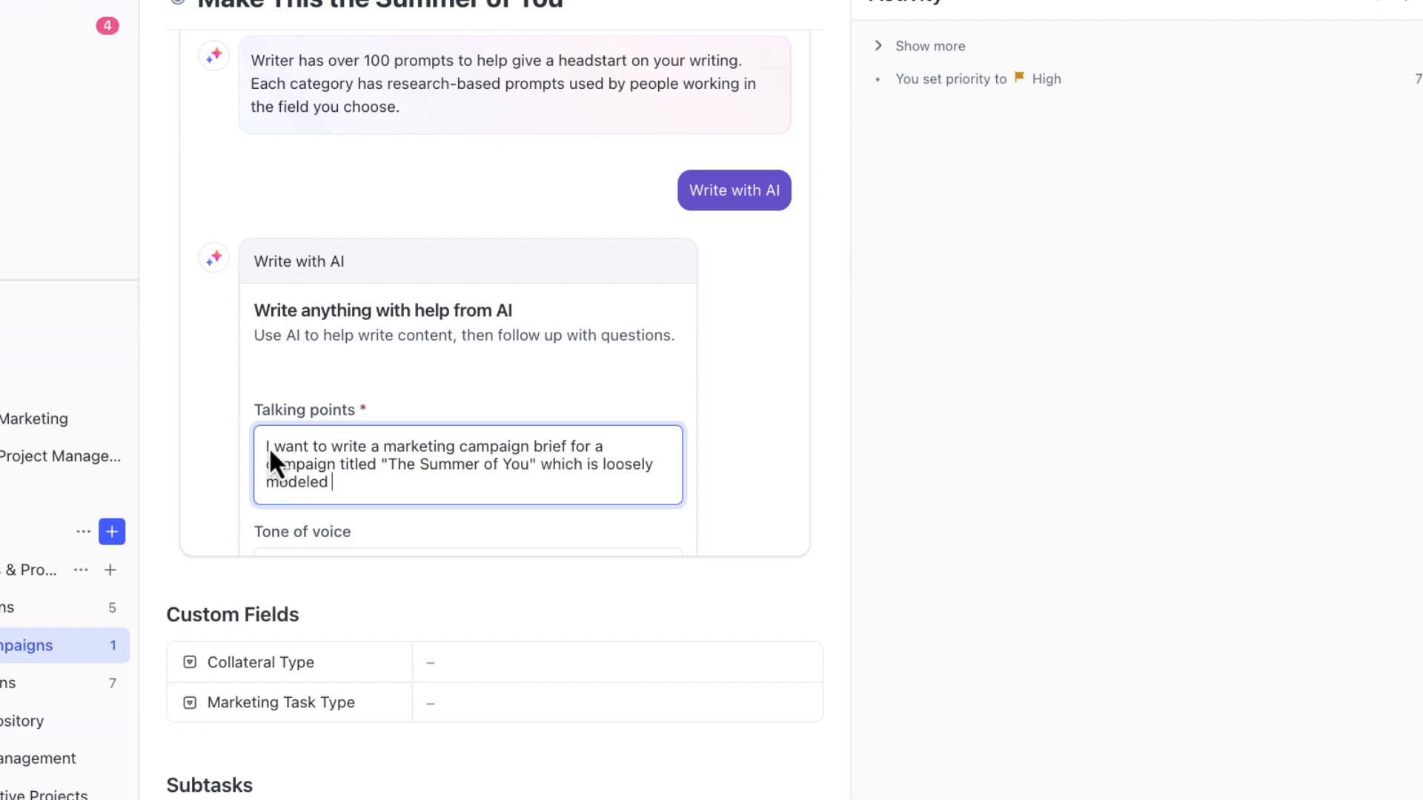
pyautogui.write('after the "Summer')
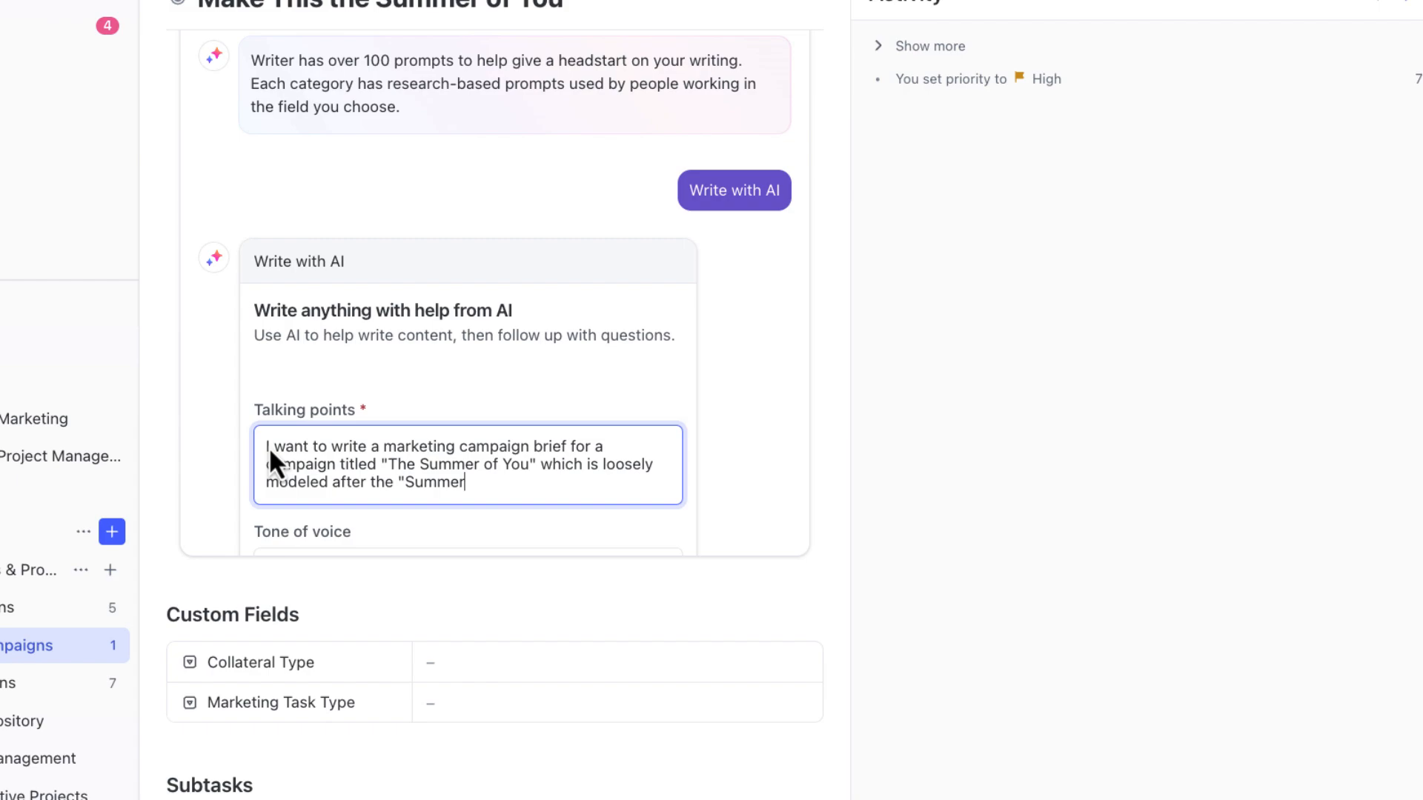
pyautogui.write('of George" from Sein')
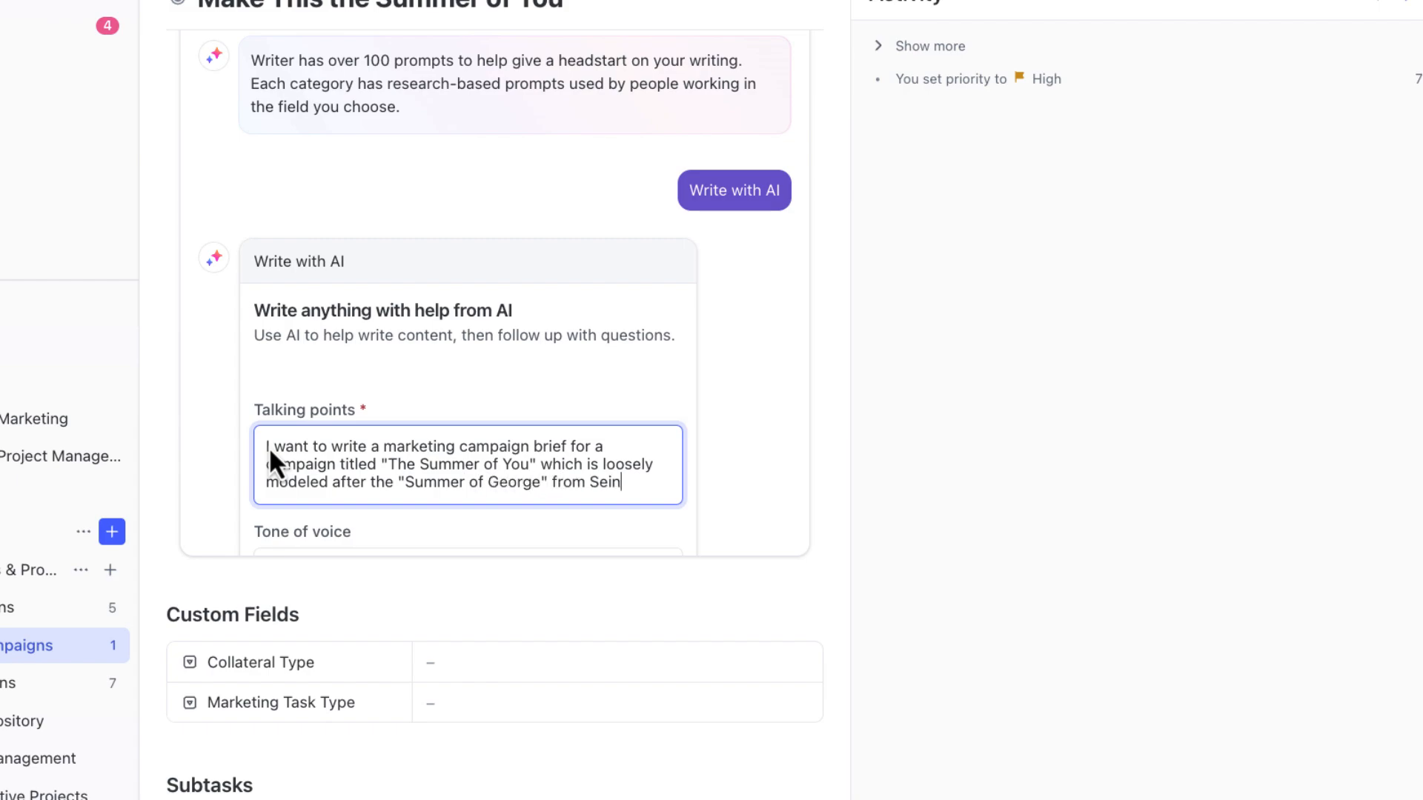
pyautogui.write('feld.')
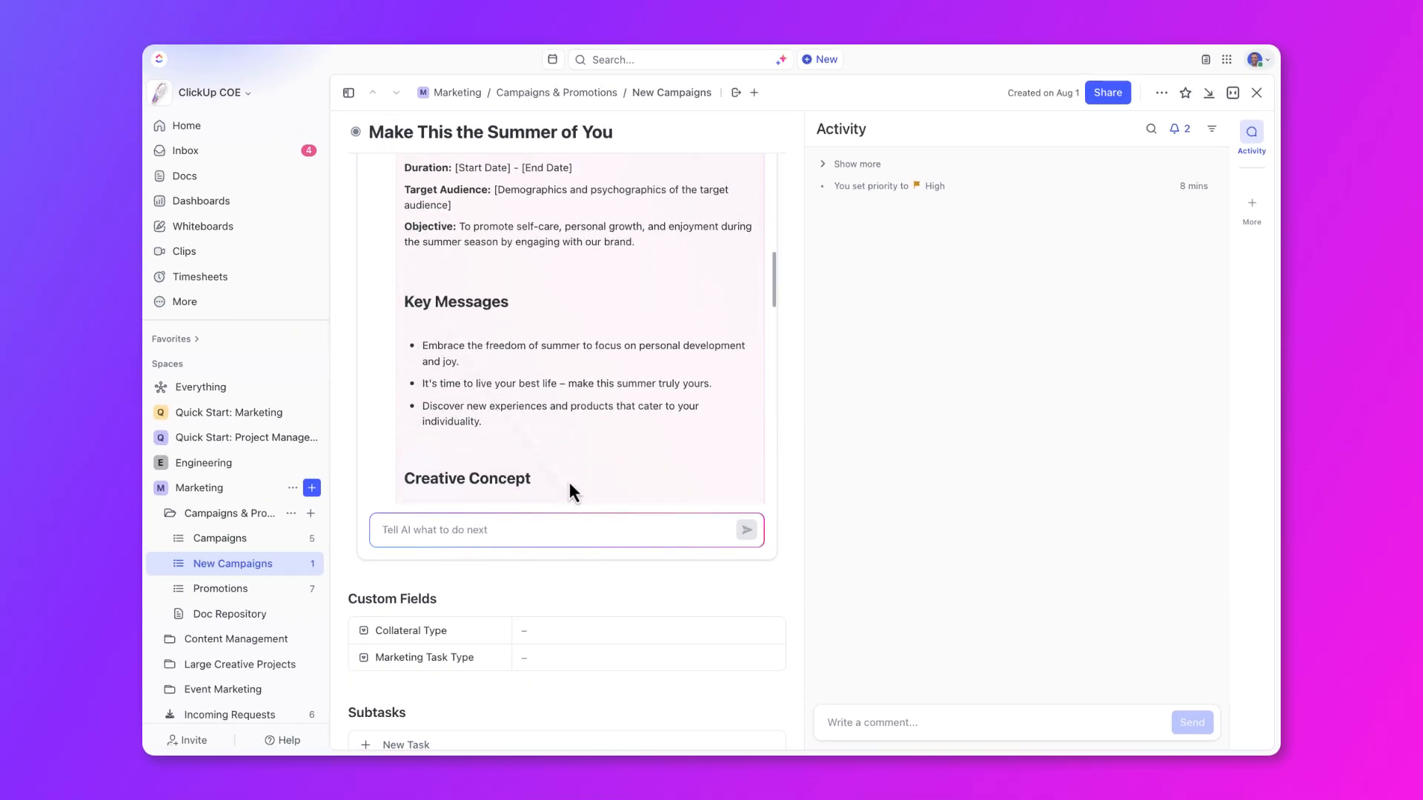
# Step: Review the generated campaign brief to the end and insert it into the description
pyautogui.scroll(-3)
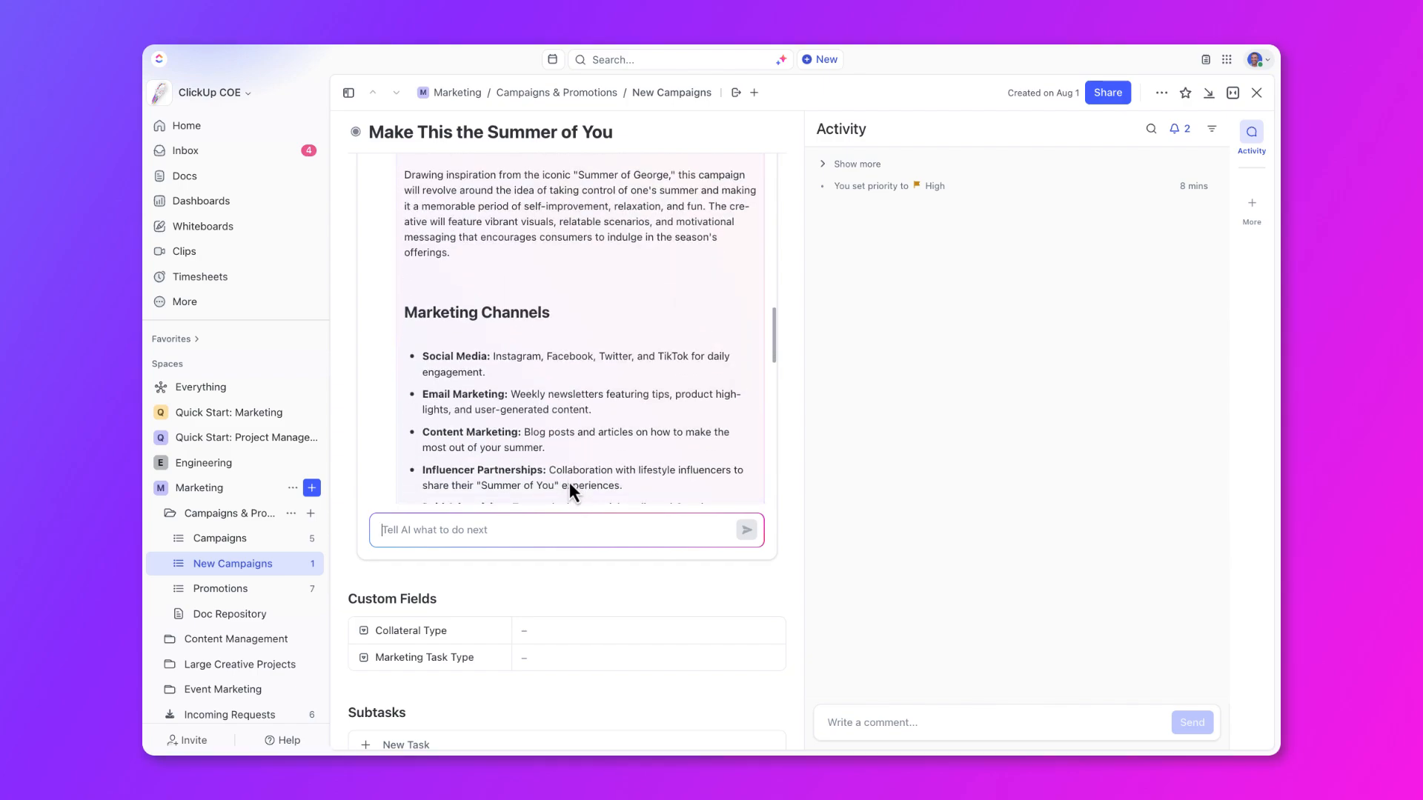
pyautogui.scroll(-3)
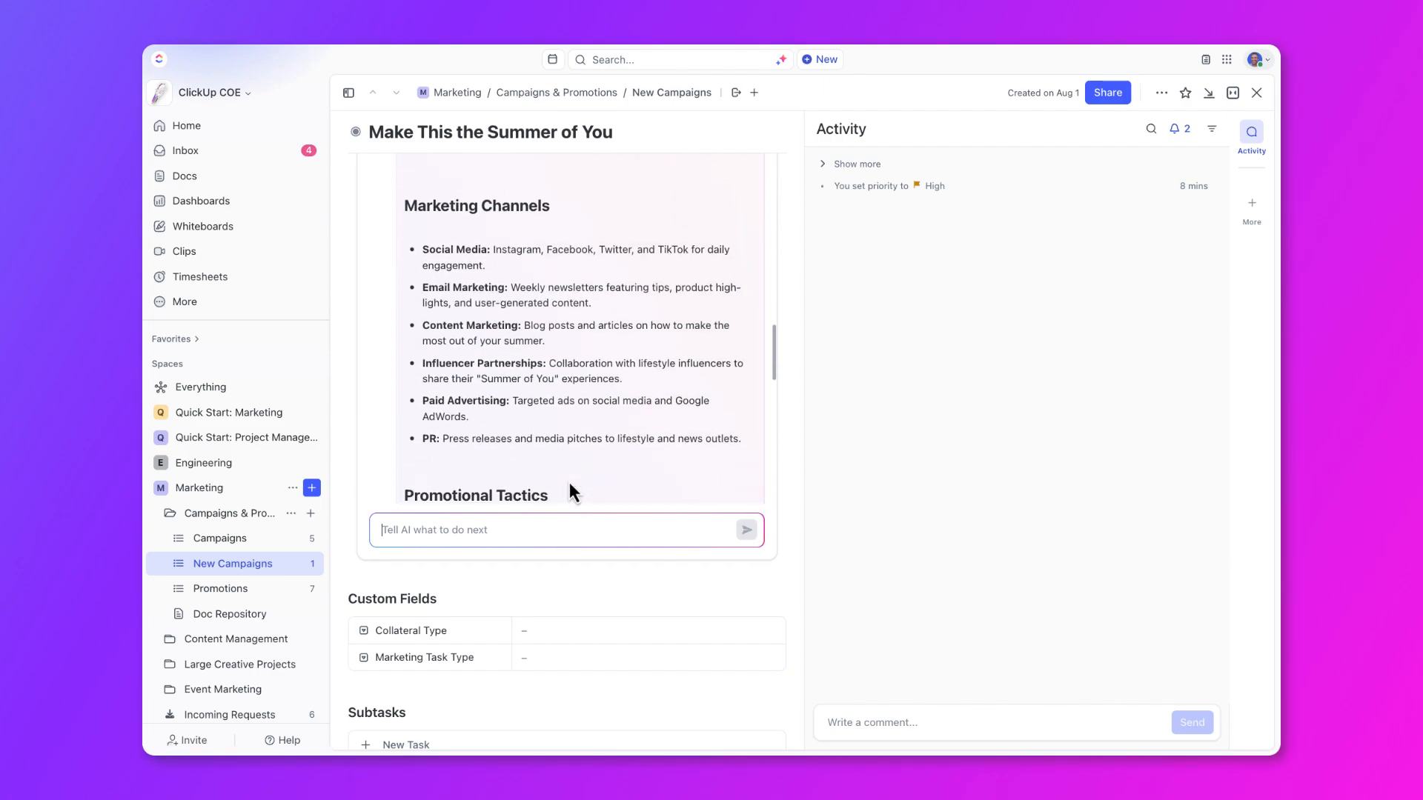
pyautogui.scroll(-3)
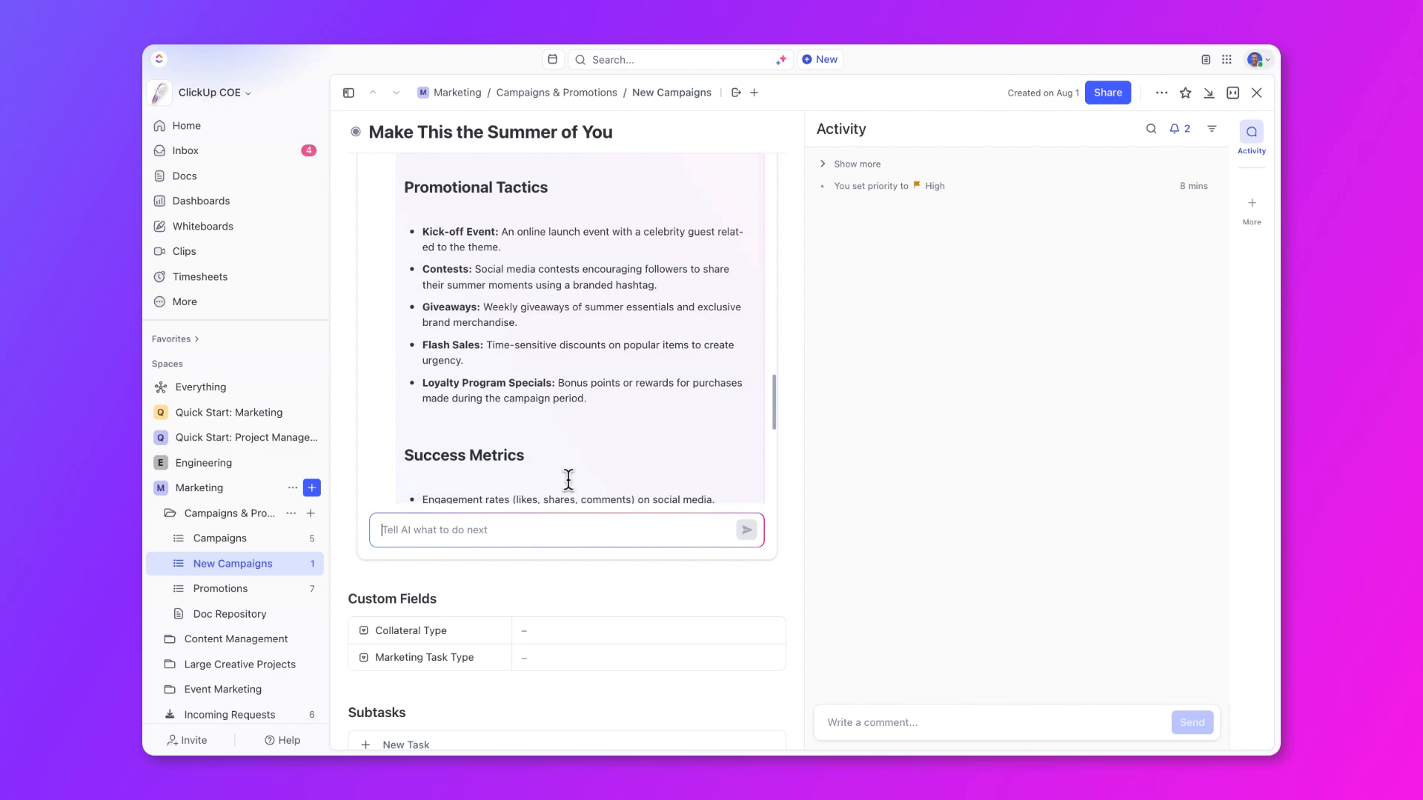
pyautogui.scroll(-3)
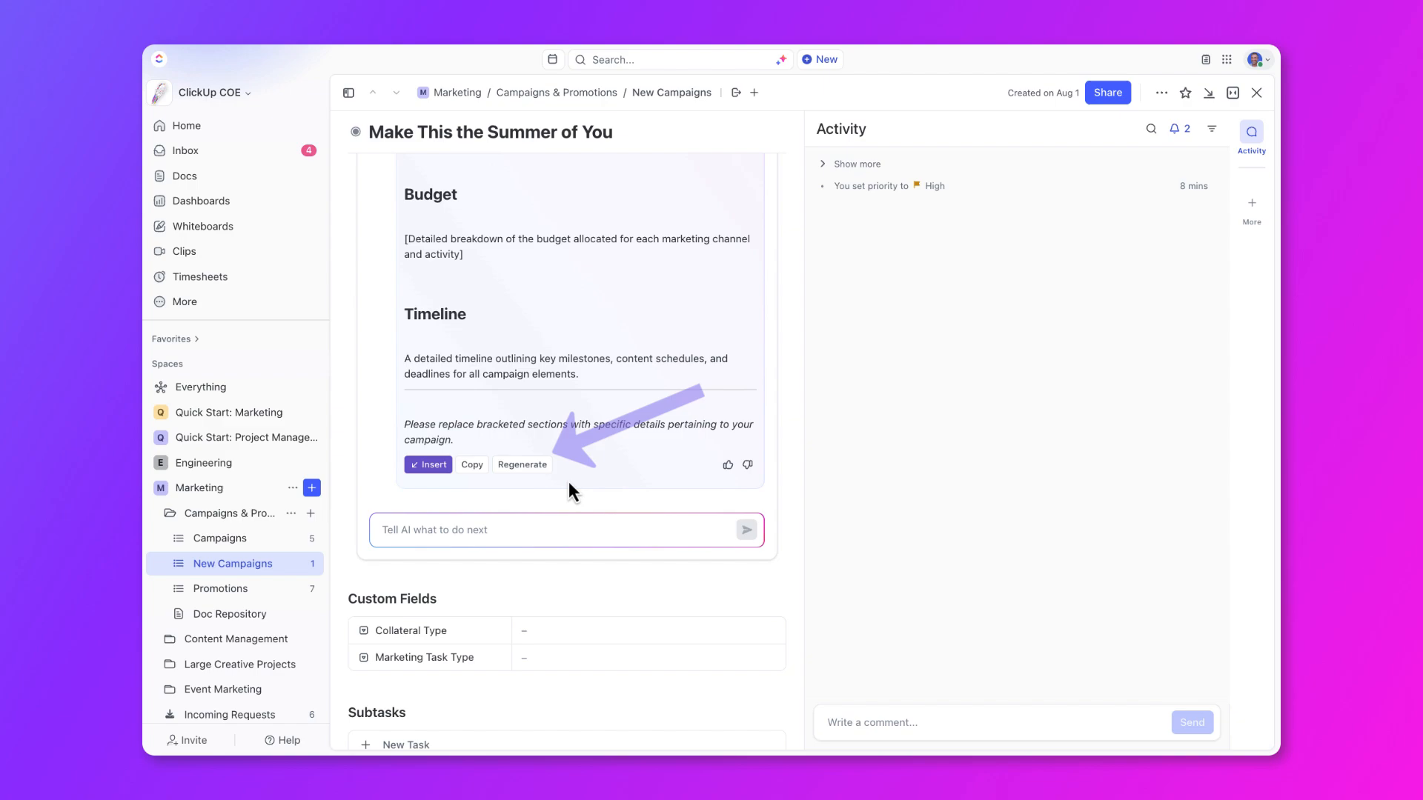
pyautogui.click(426, 465)
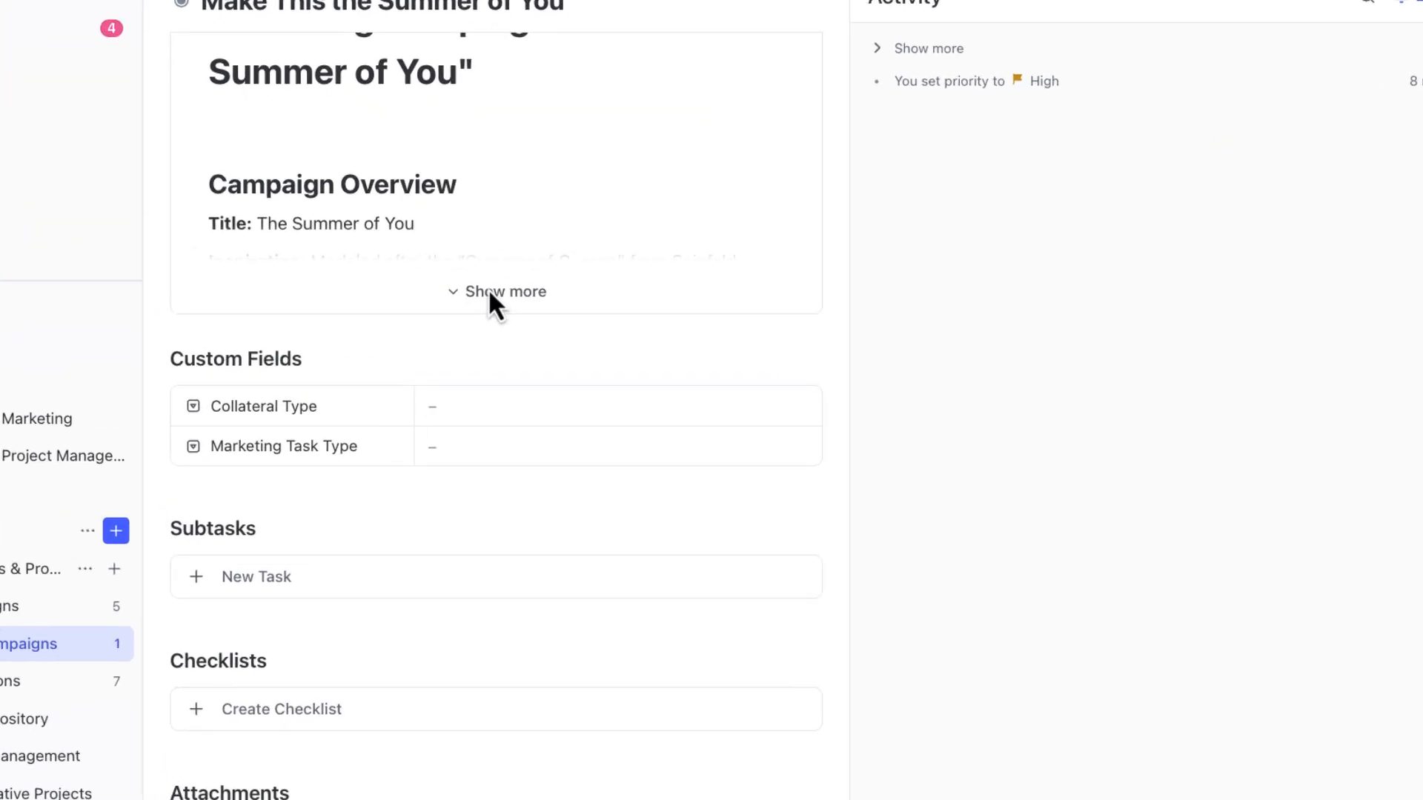
pyautogui.click(496, 291)
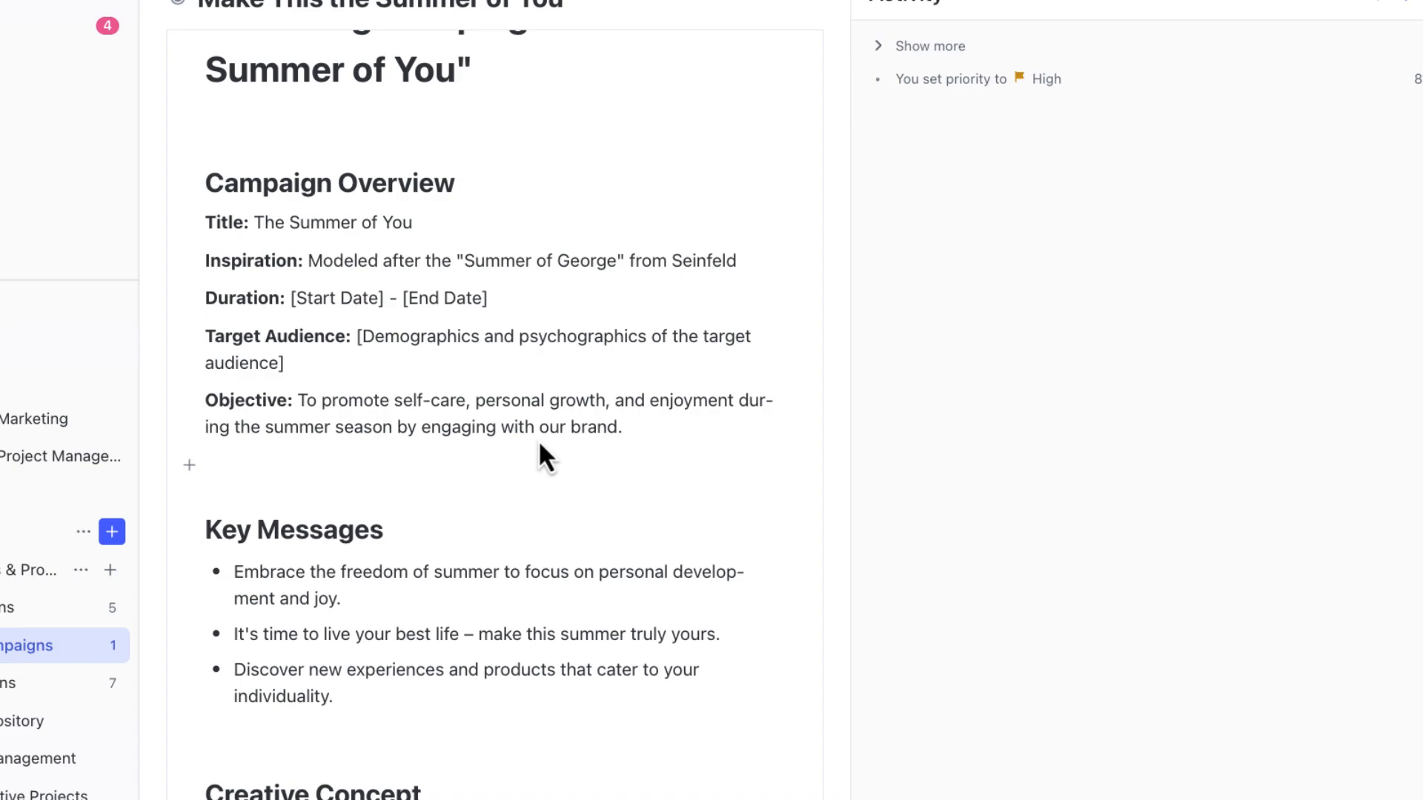
pyautogui.scroll(-3)
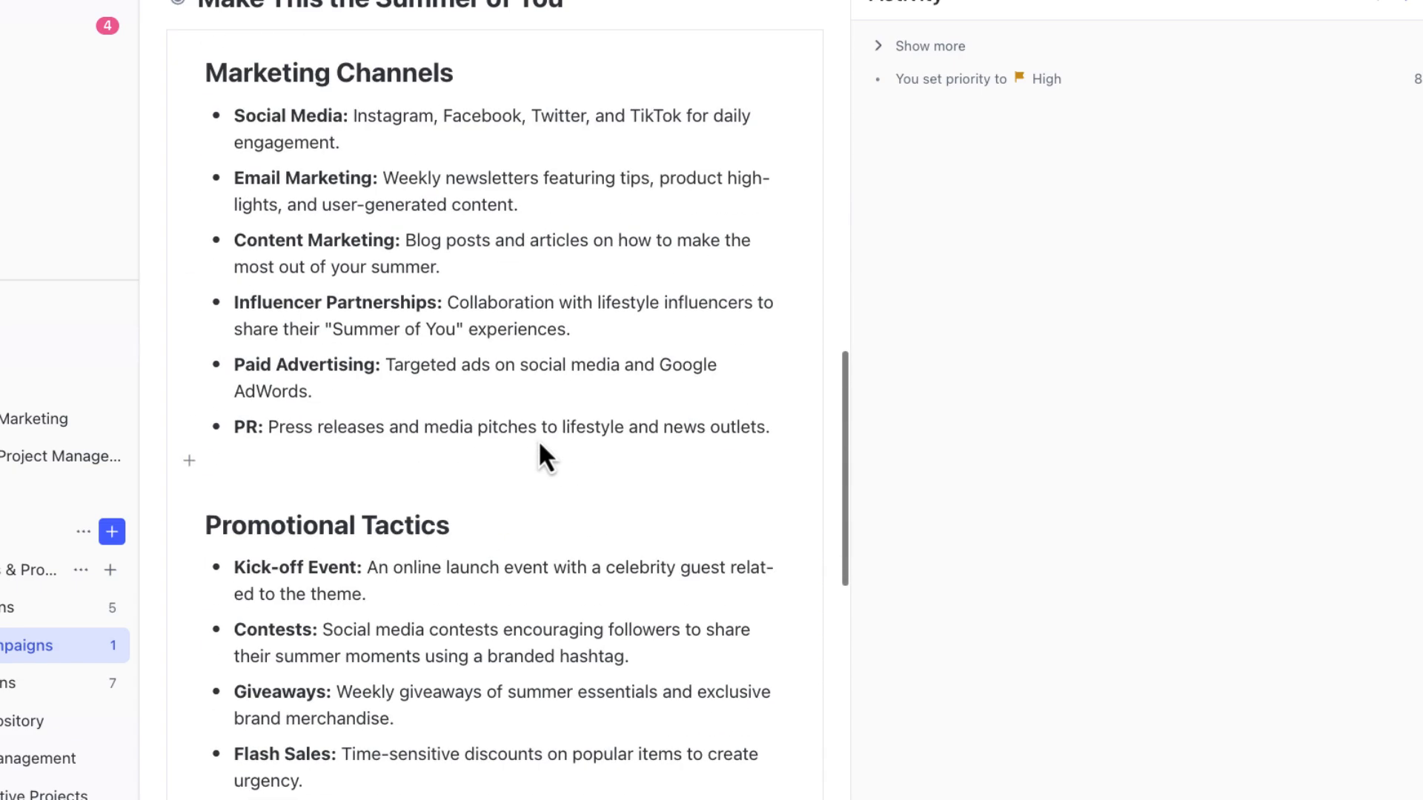
pyautogui.scroll(-3)
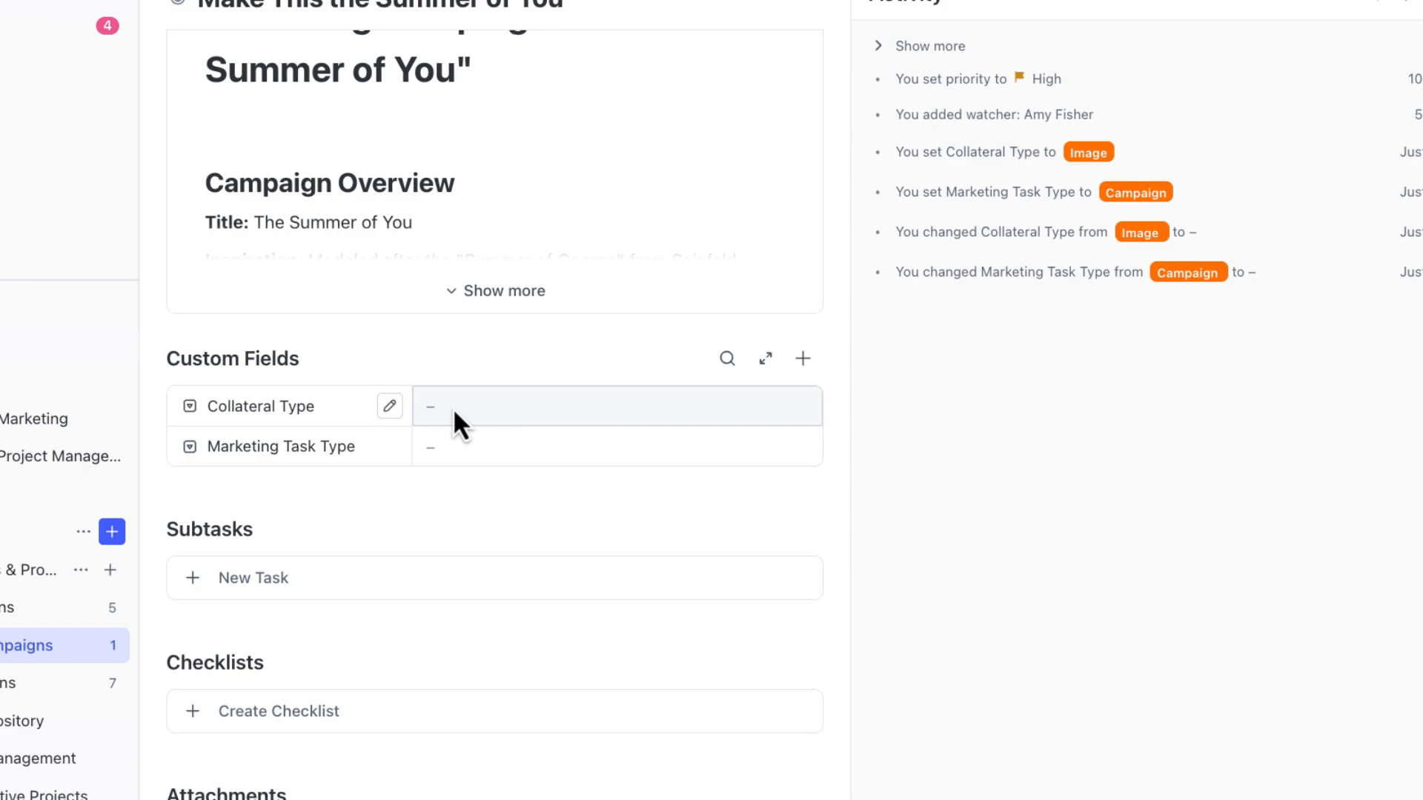
# Step: Set the Collateral Type custom field to PDF
pyautogui.click(615, 405)
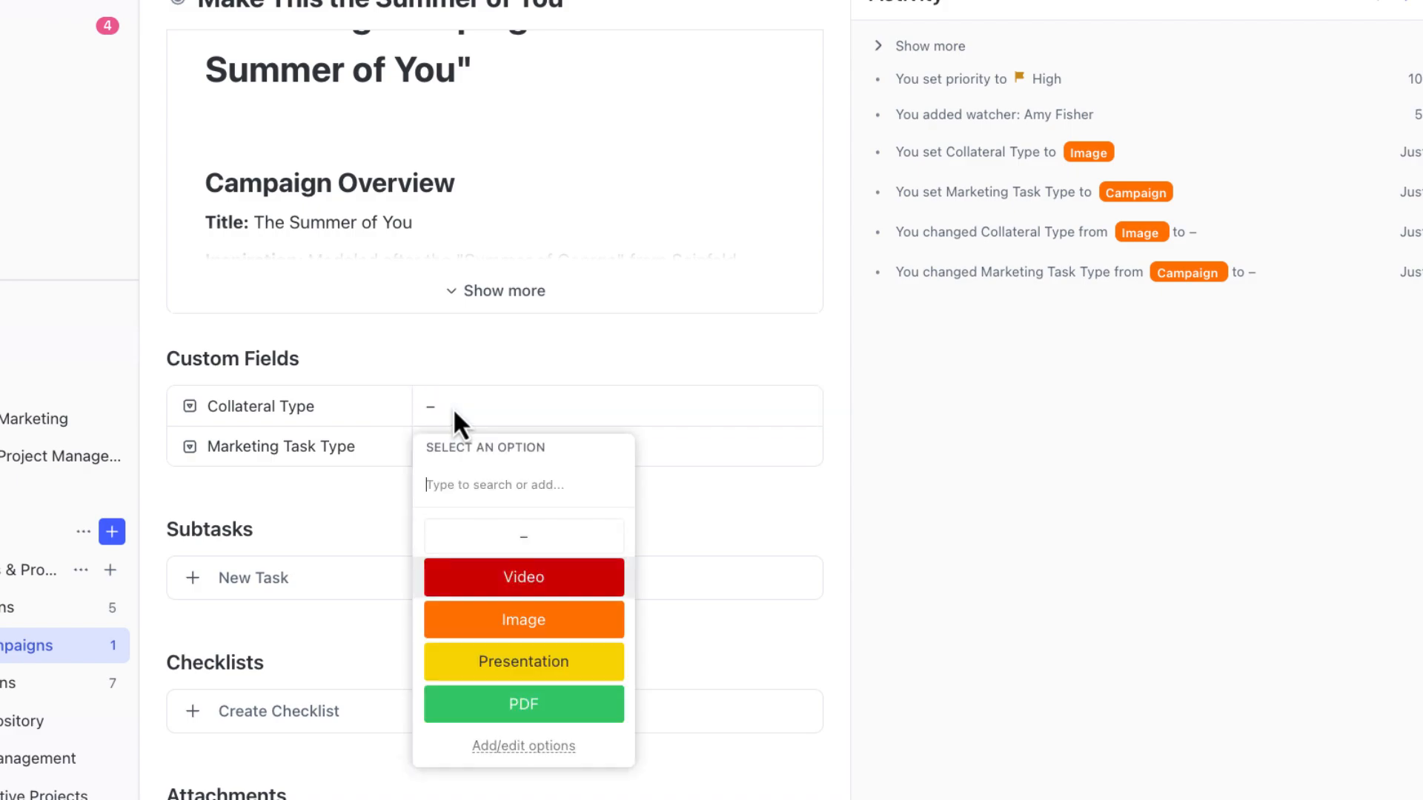
pyautogui.click(524, 704)
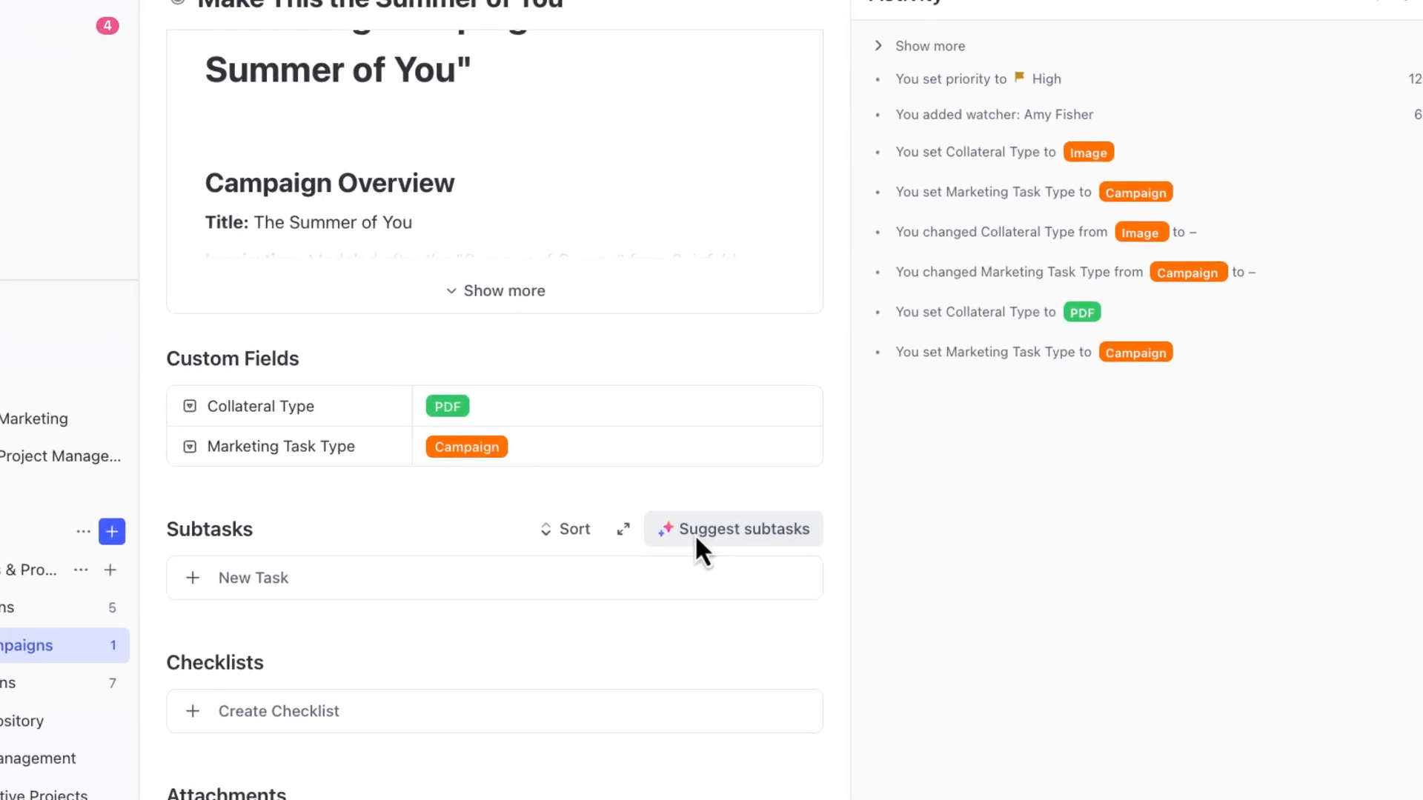
# Step: Have AI suggest subtasks and create all five suggestions
pyautogui.click(732, 529)
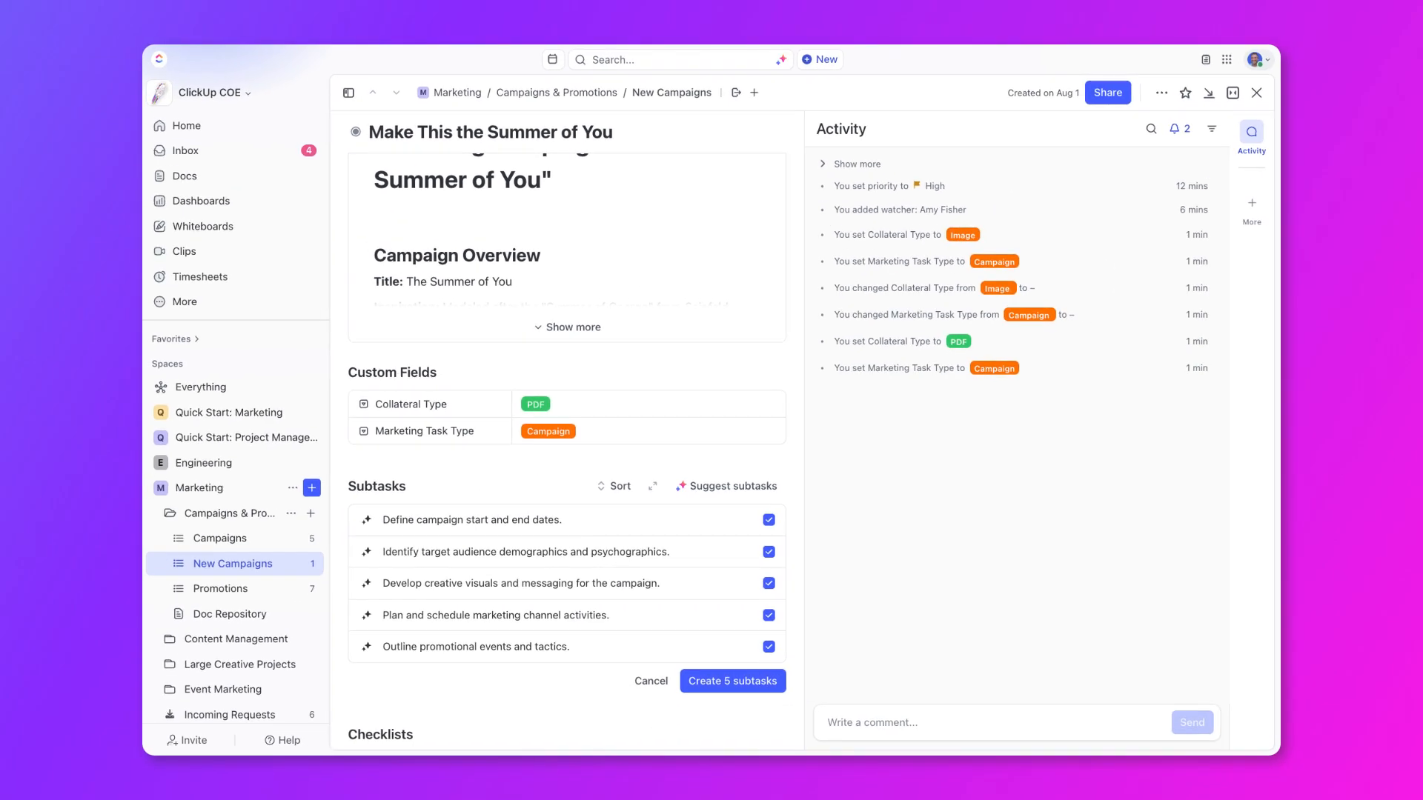
pyautogui.moveTo(731, 682)
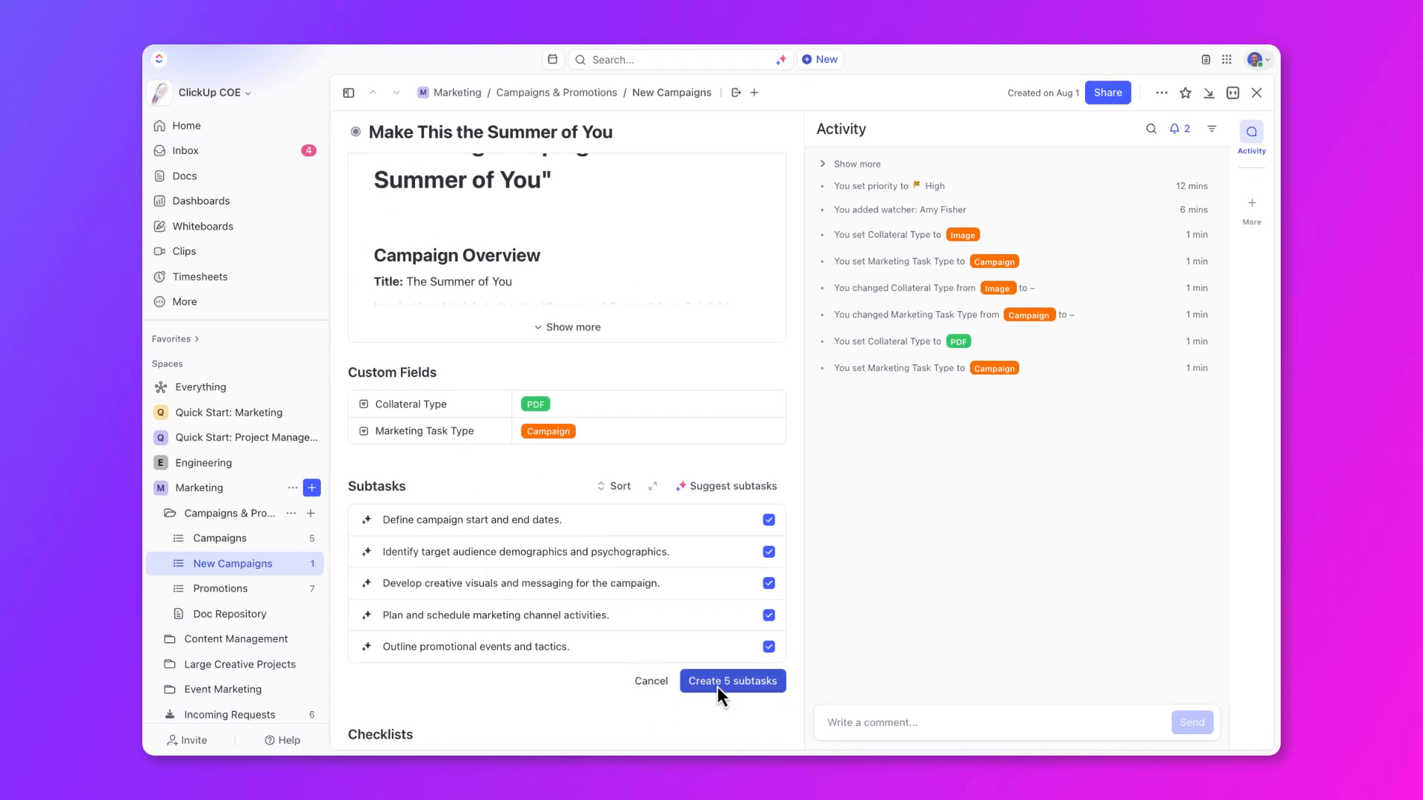
pyautogui.click(732, 680)
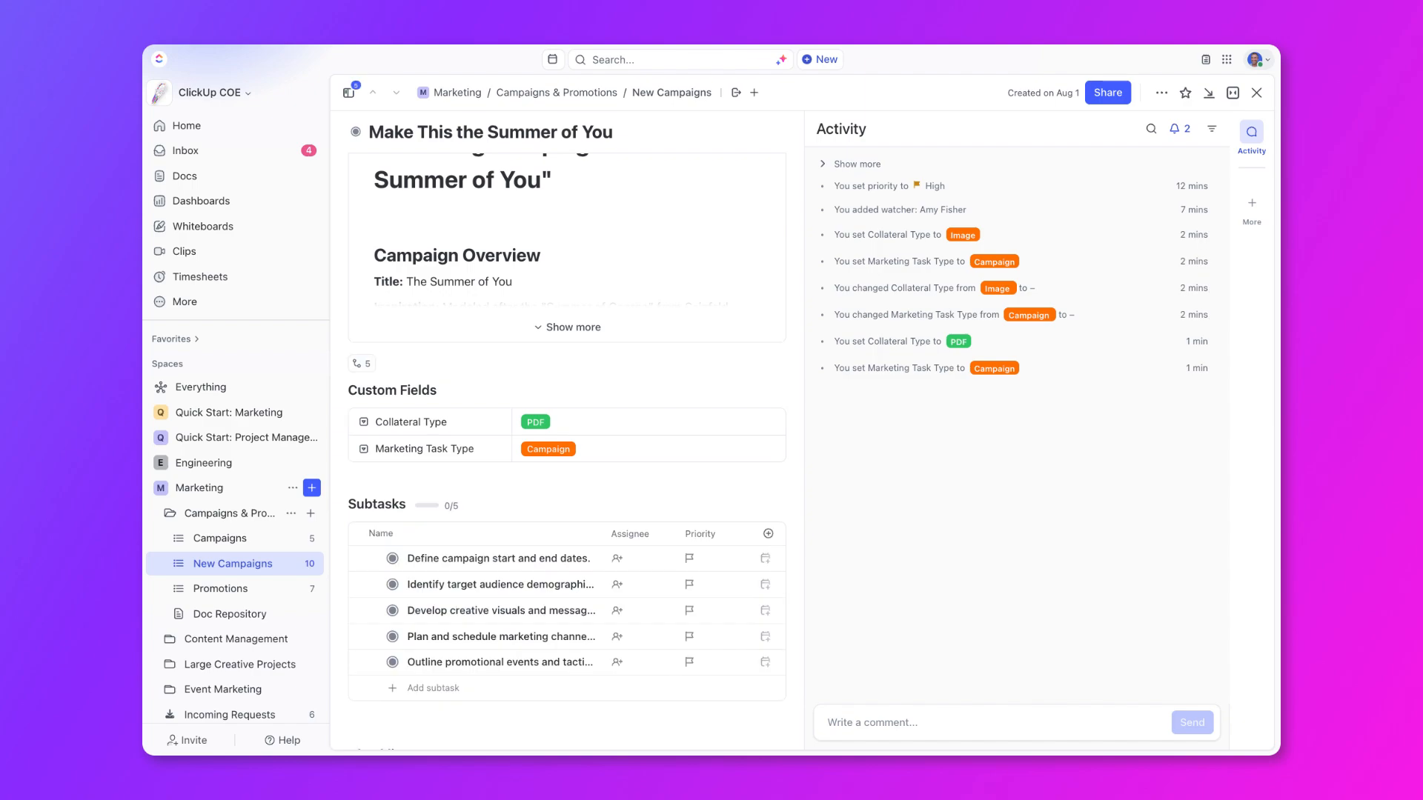
pyautogui.moveTo(666, 313)
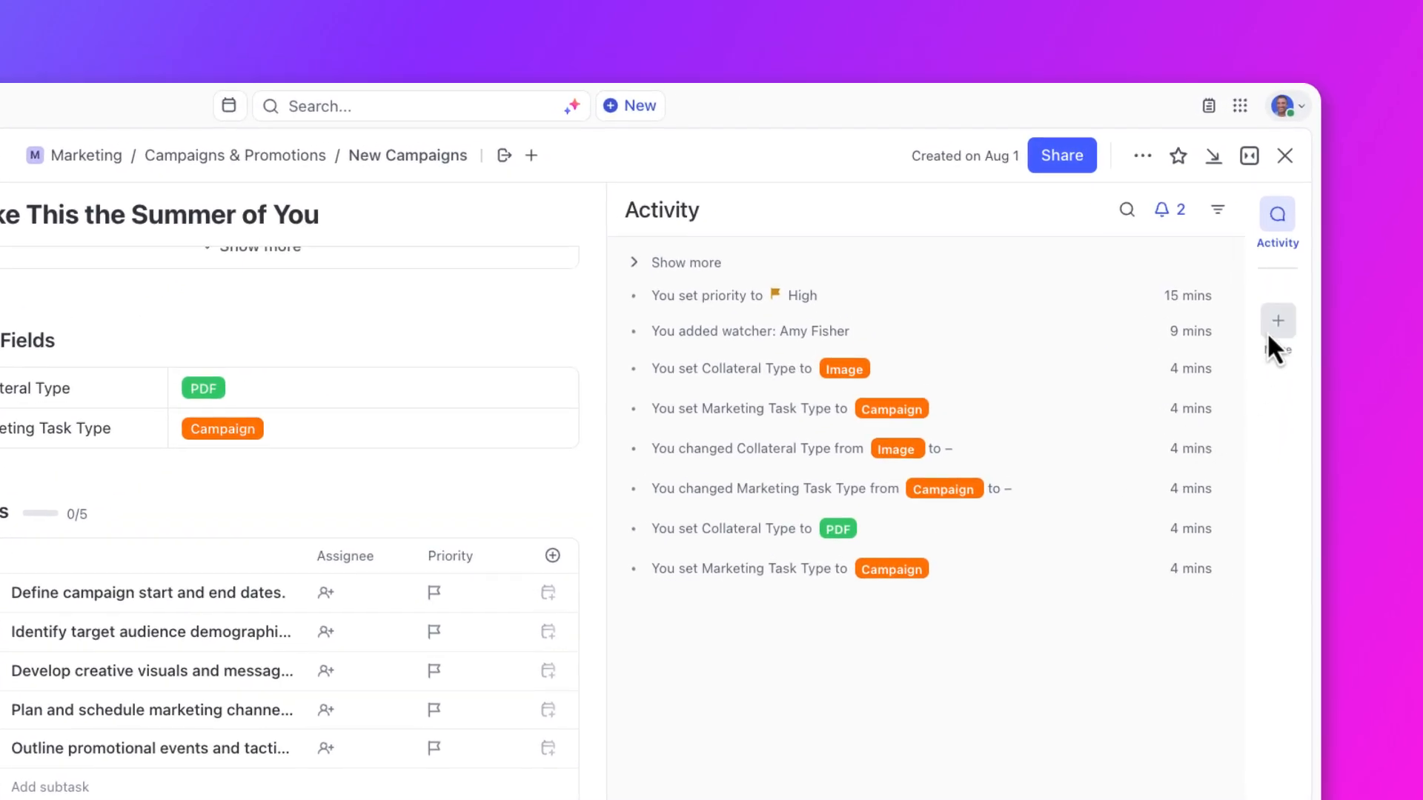
# Step: Link the 'Be the Best Version of Yourself' task via a search for 'Best'
pyautogui.click(1276, 320)
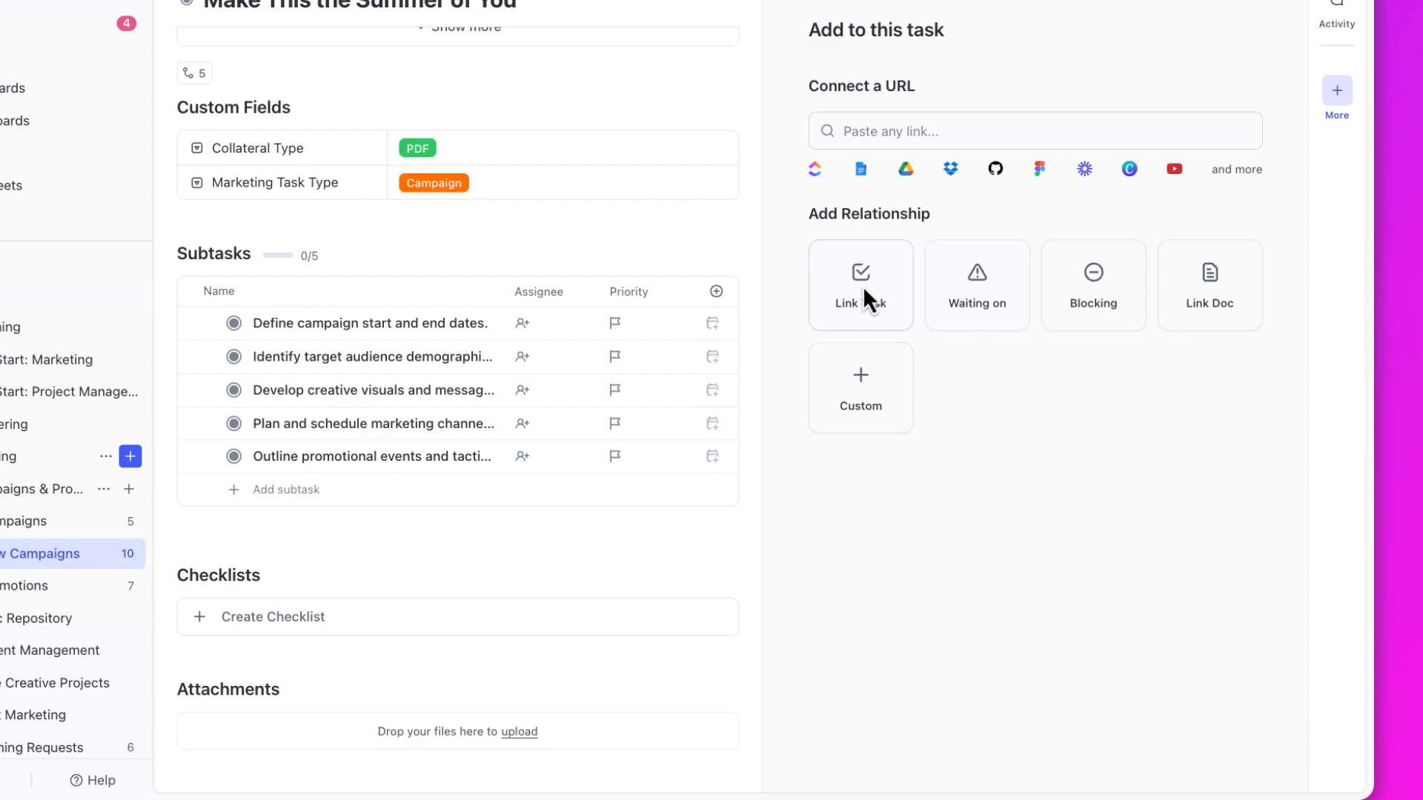
pyautogui.click(860, 271)
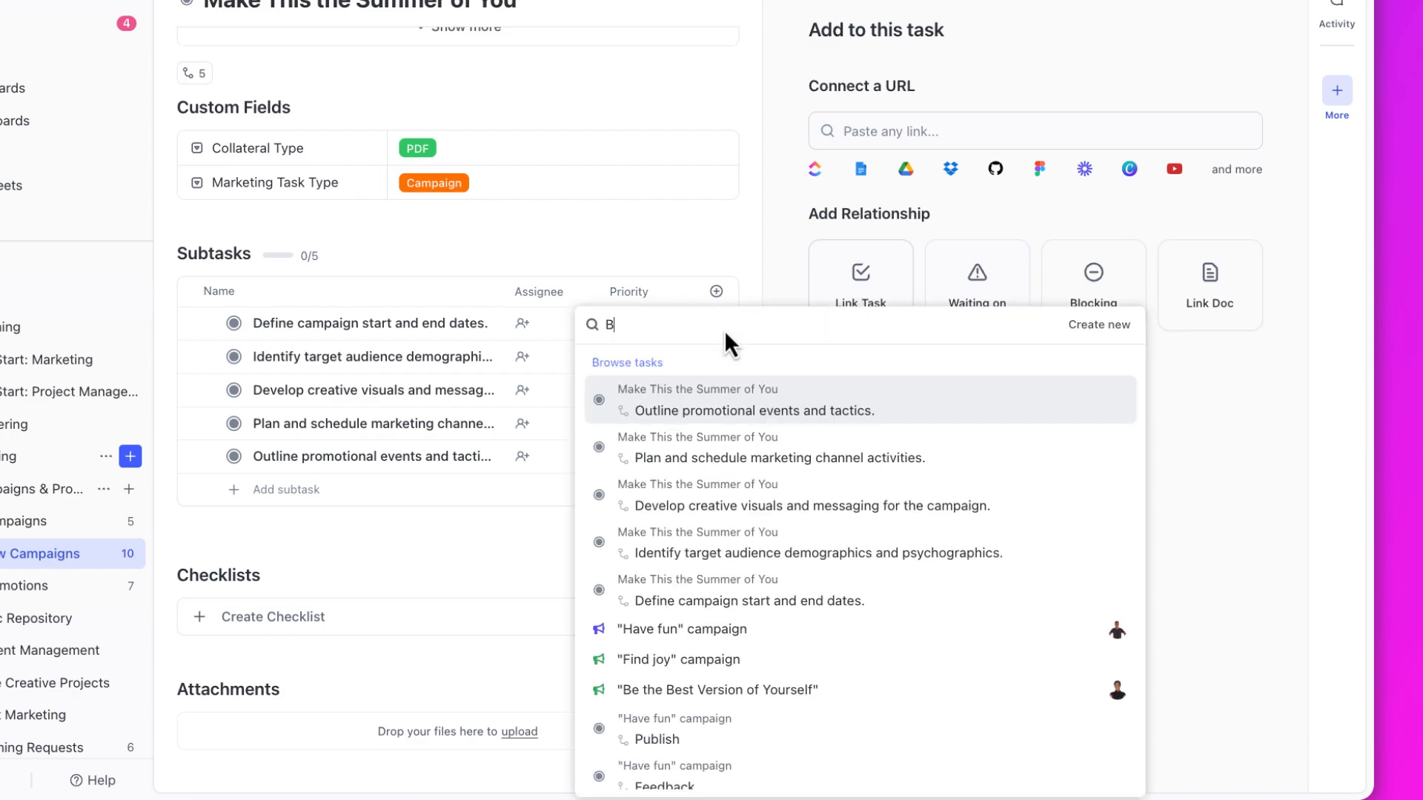
pyautogui.write('est')
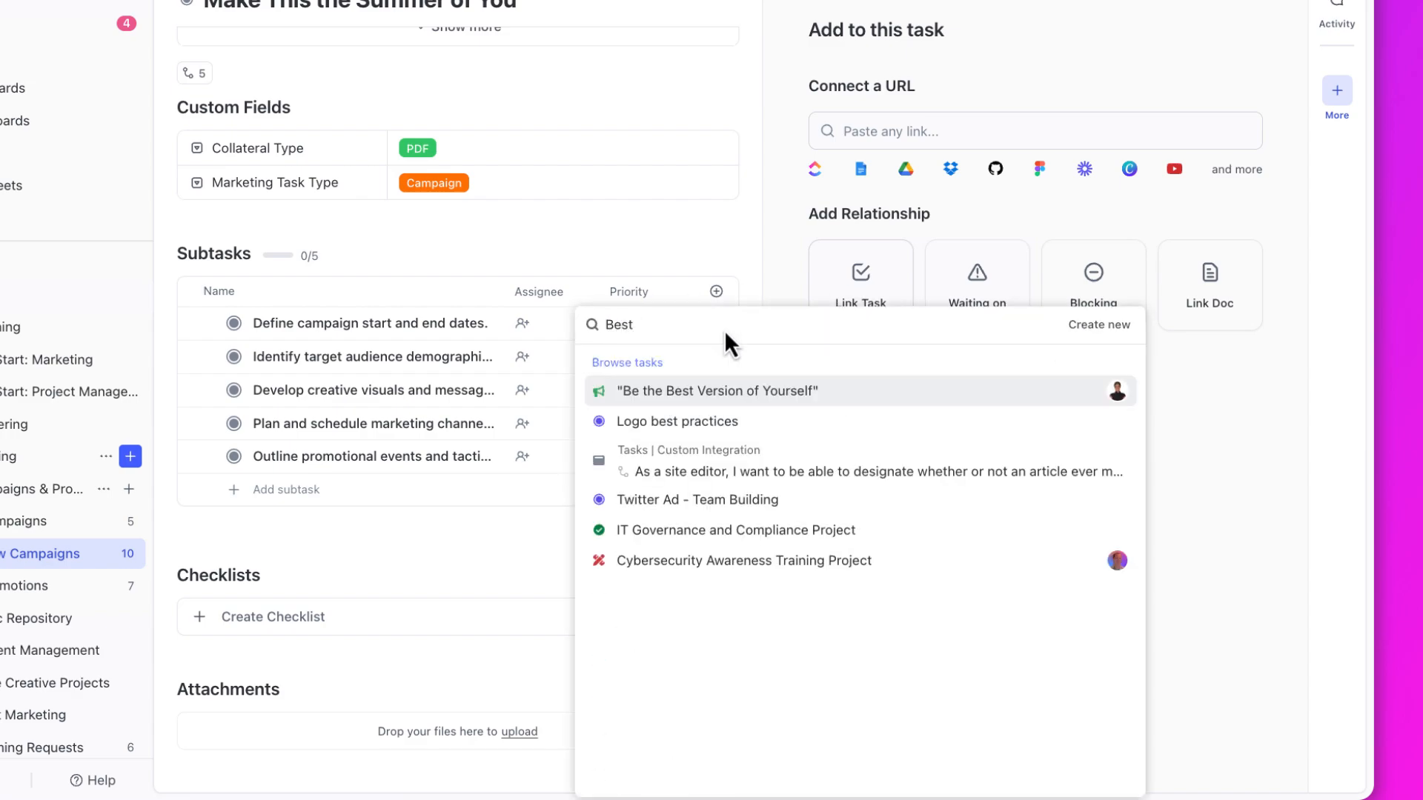
pyautogui.click(716, 390)
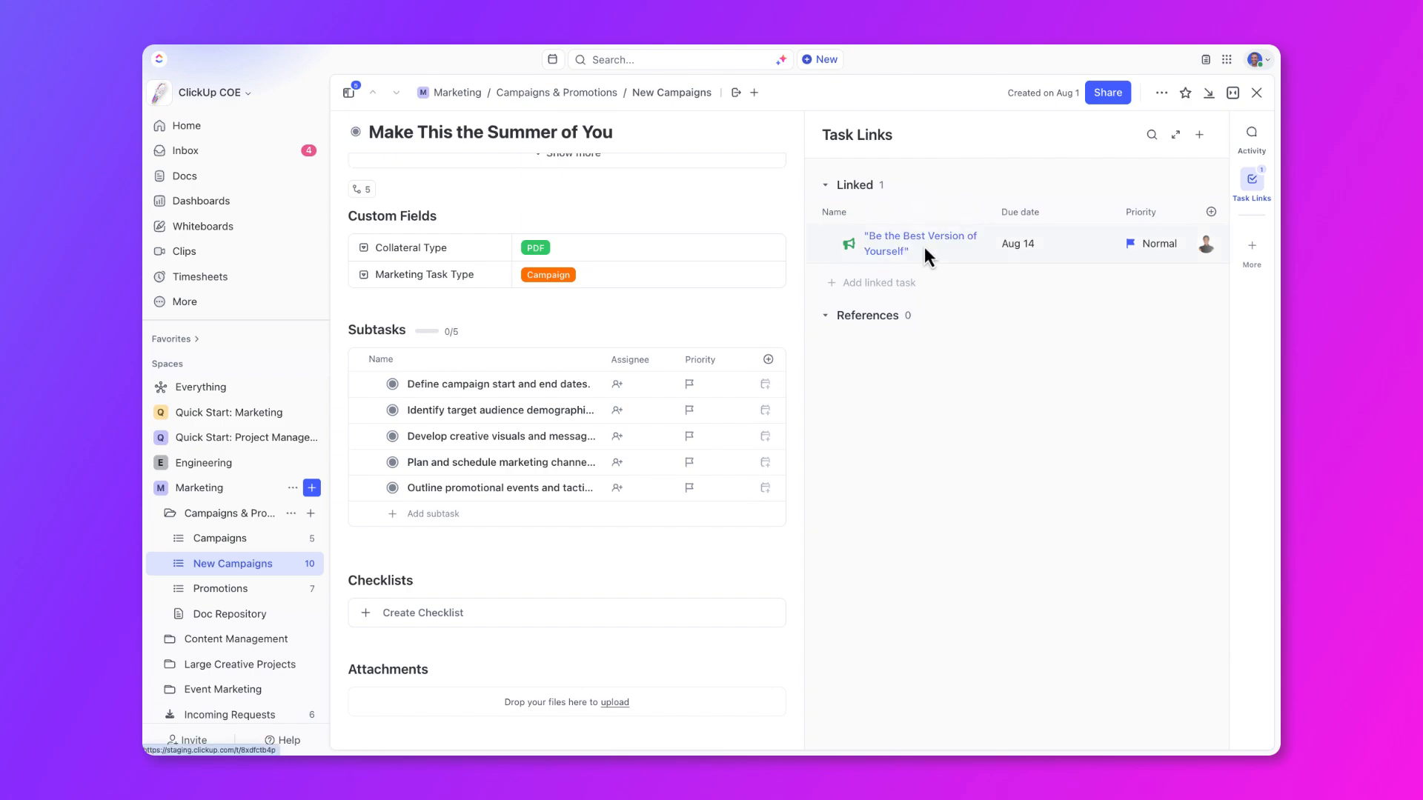
pyautogui.click(919, 243)
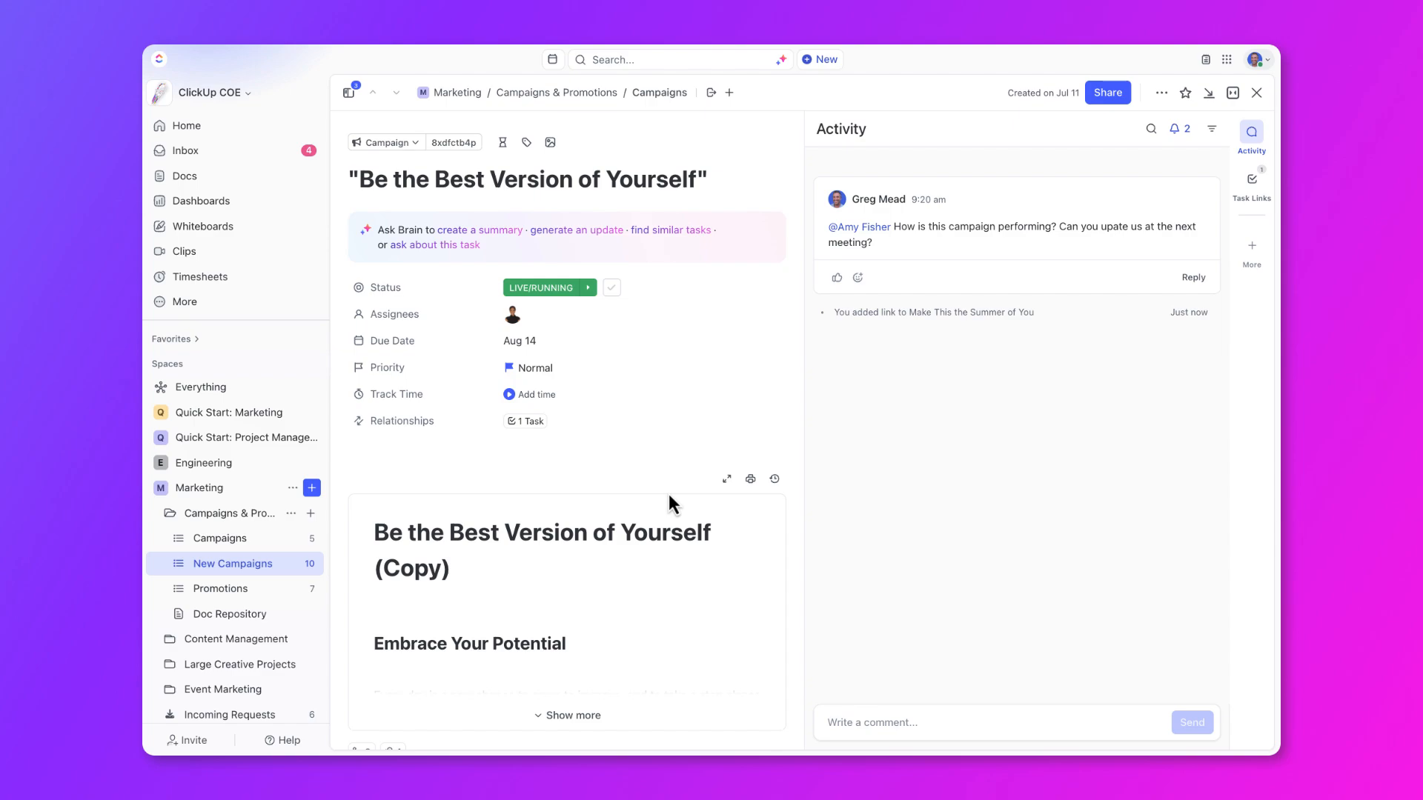
pyautogui.scroll(-3)
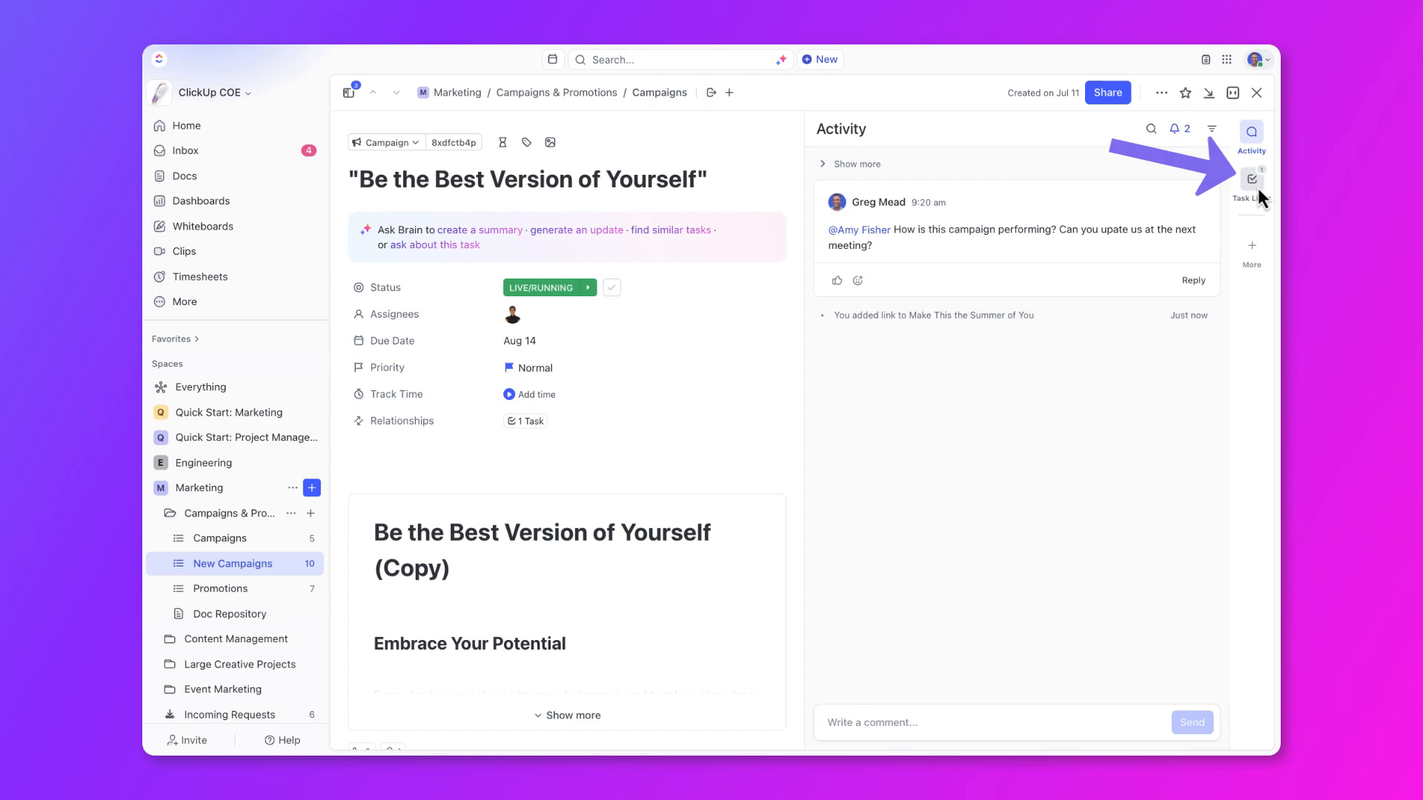
pyautogui.click(1251, 178)
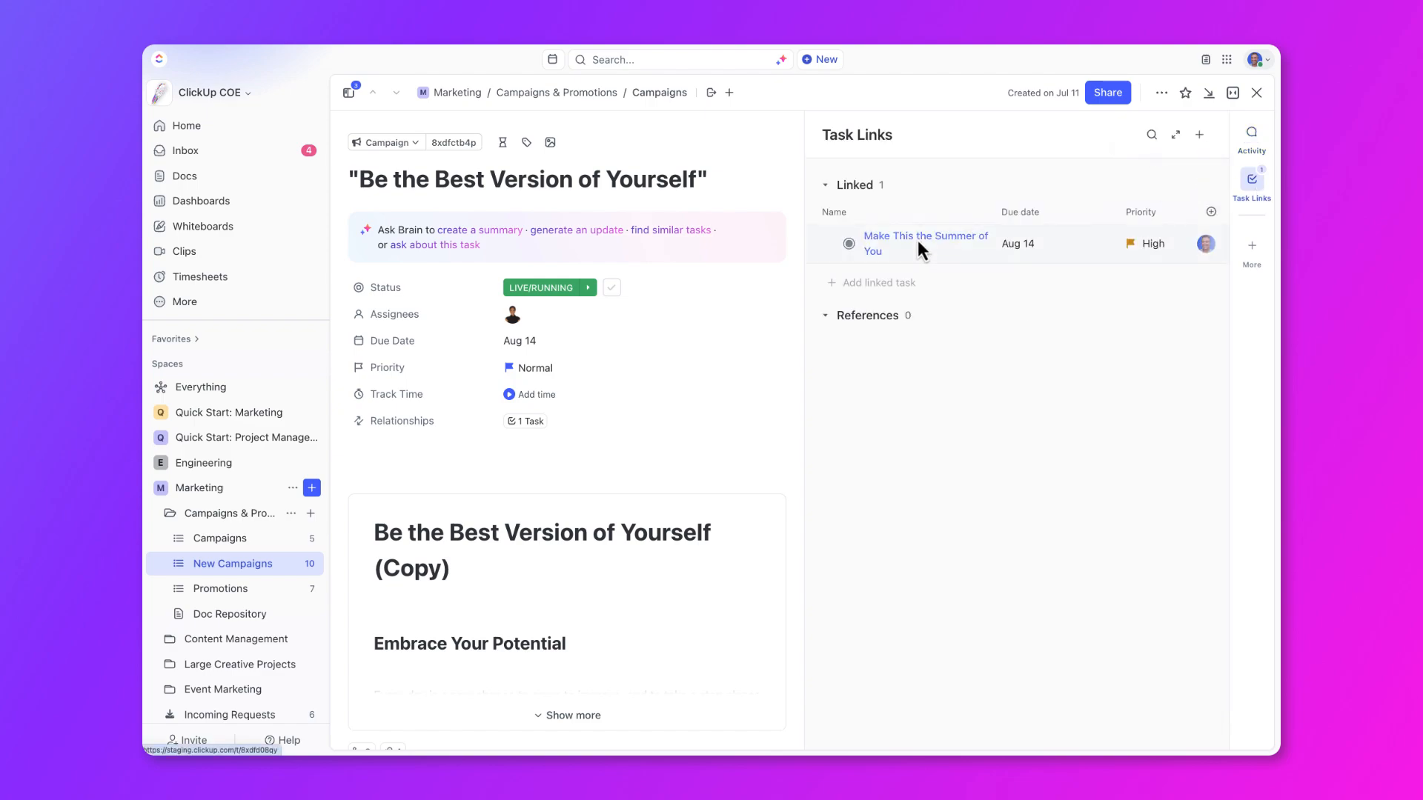
pyautogui.click(925, 243)
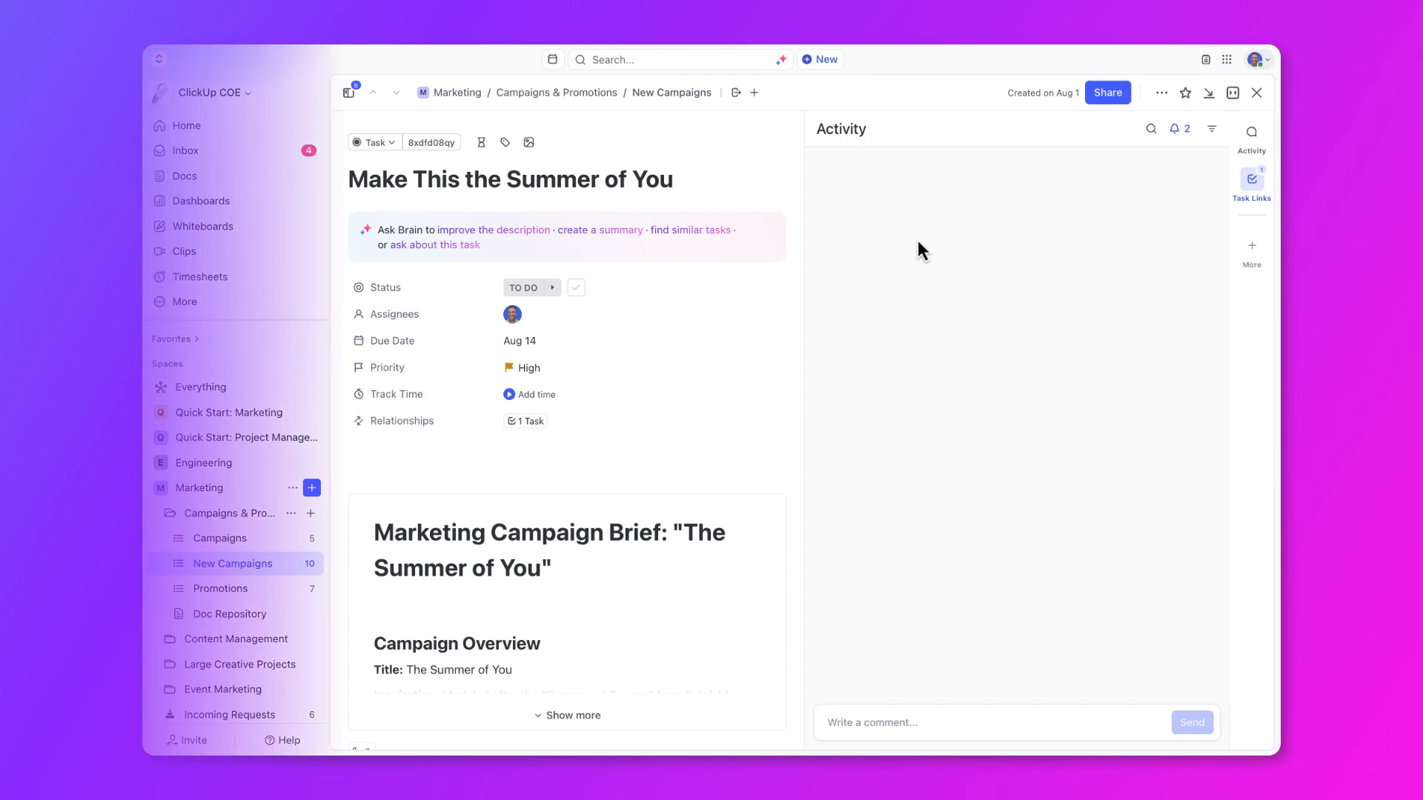